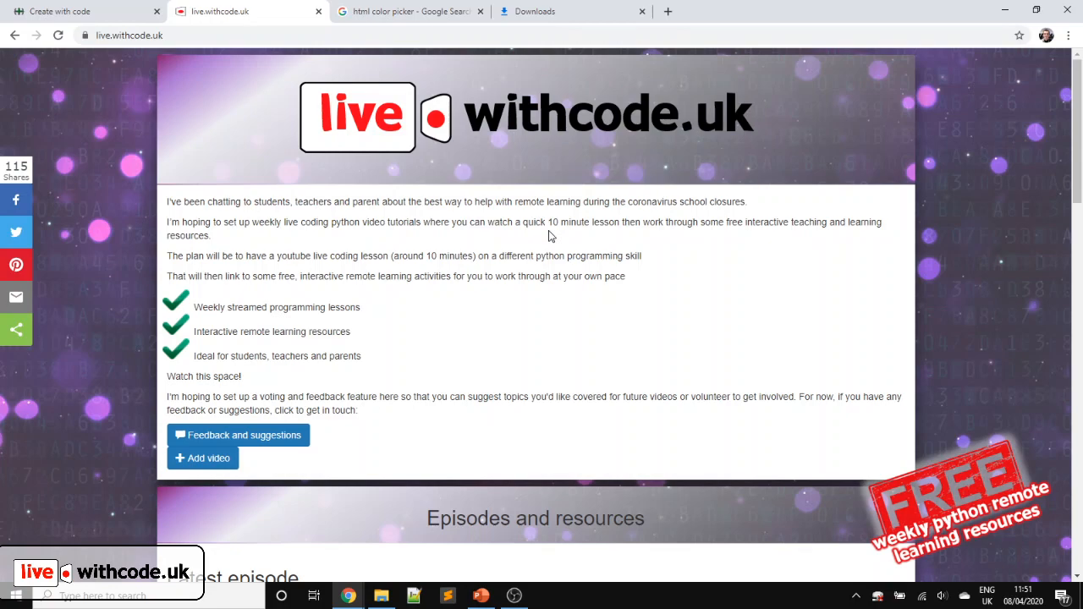
- Scroll down the live.withcode.uk page to the Episode 2: Quiz Time resources section
{"action": "scroll", "scroll_direction": "down", "scroll_amount": 3}
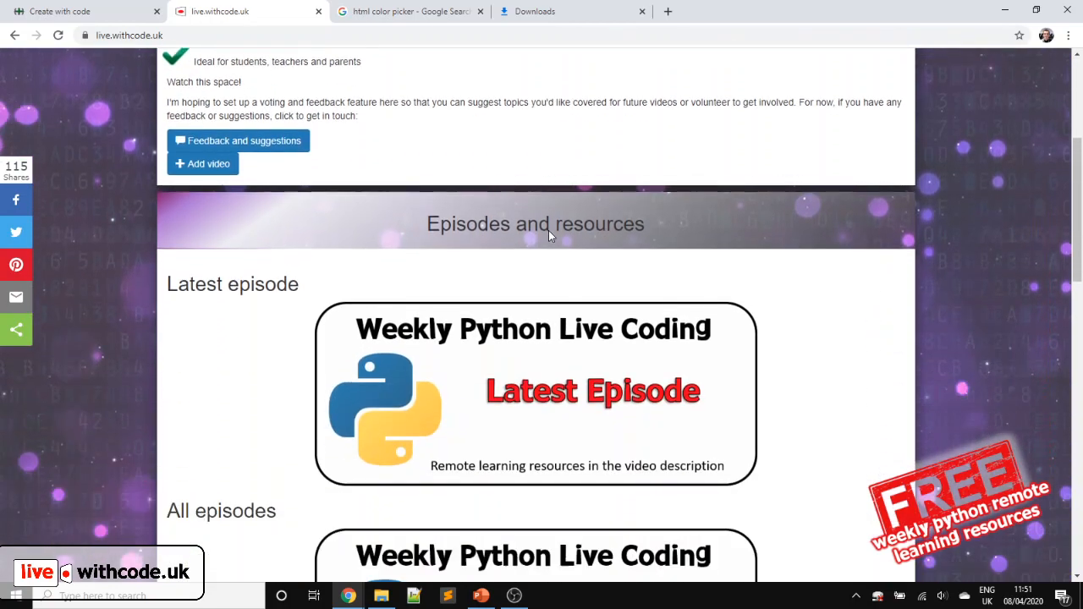
{"action": "scroll", "scroll_direction": "down", "scroll_amount": 3}
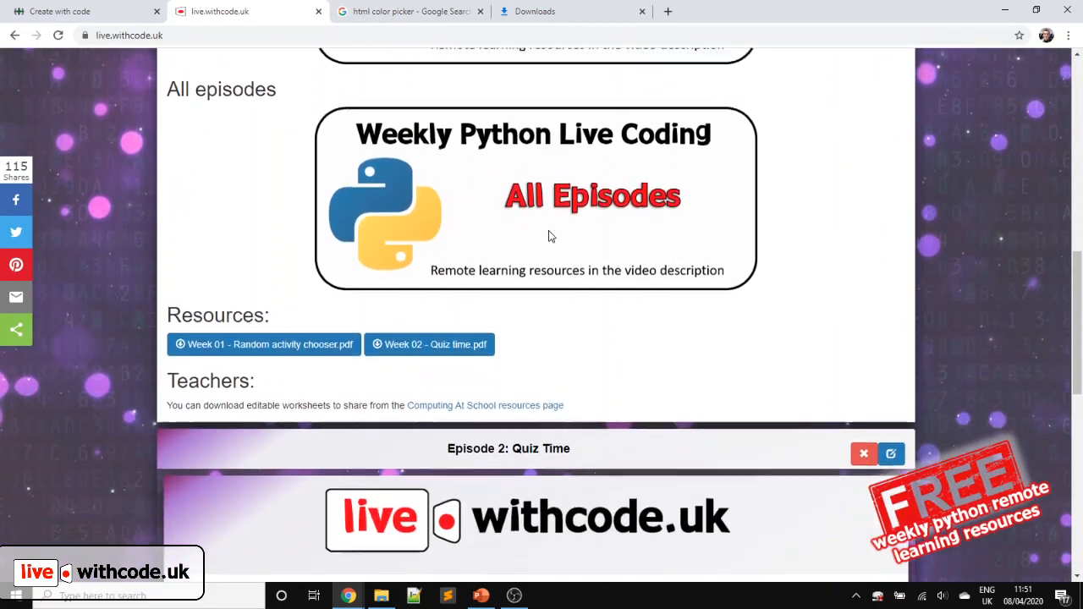
{"action": "scroll", "scroll_direction": "down", "scroll_amount": 3}
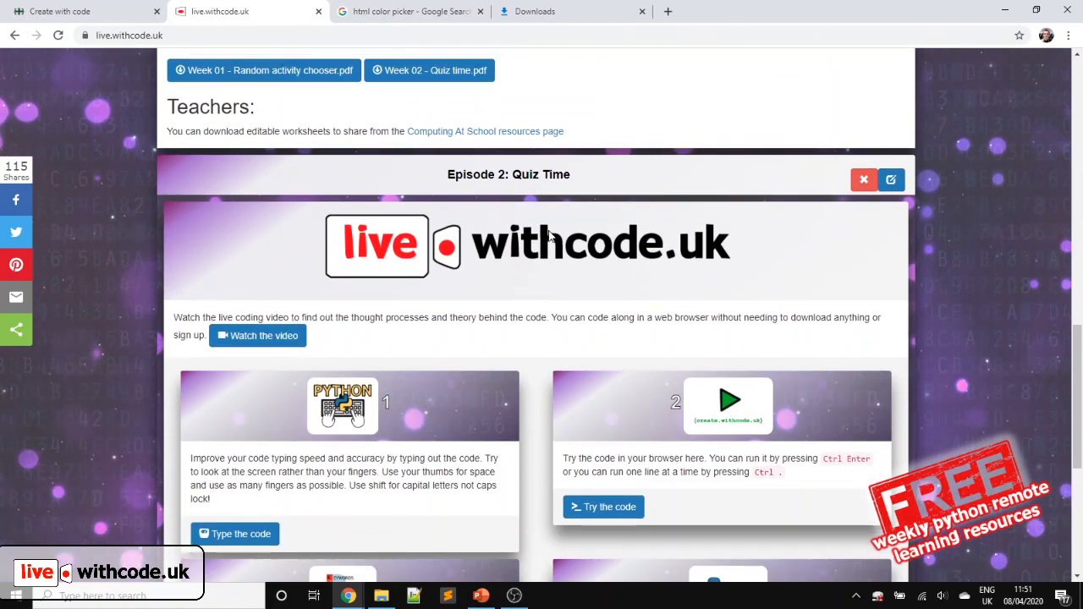
{"action": "scroll", "scroll_direction": "down", "scroll_amount": 3}
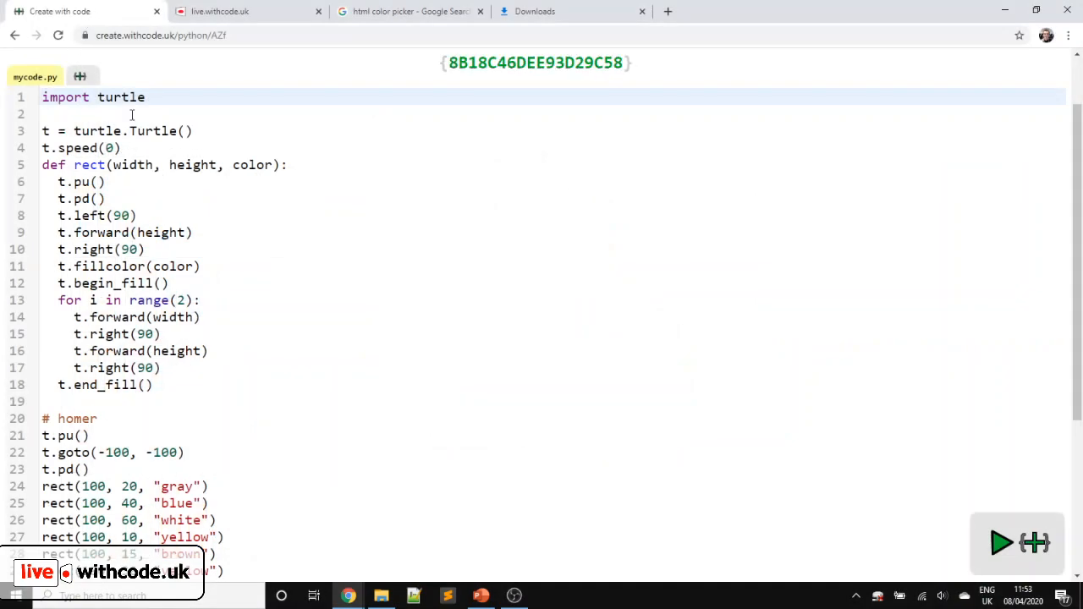
- Run the program to show the Homer and Marge drawing in the output
{"action": "left_click", "coordinate": [1001, 543]}
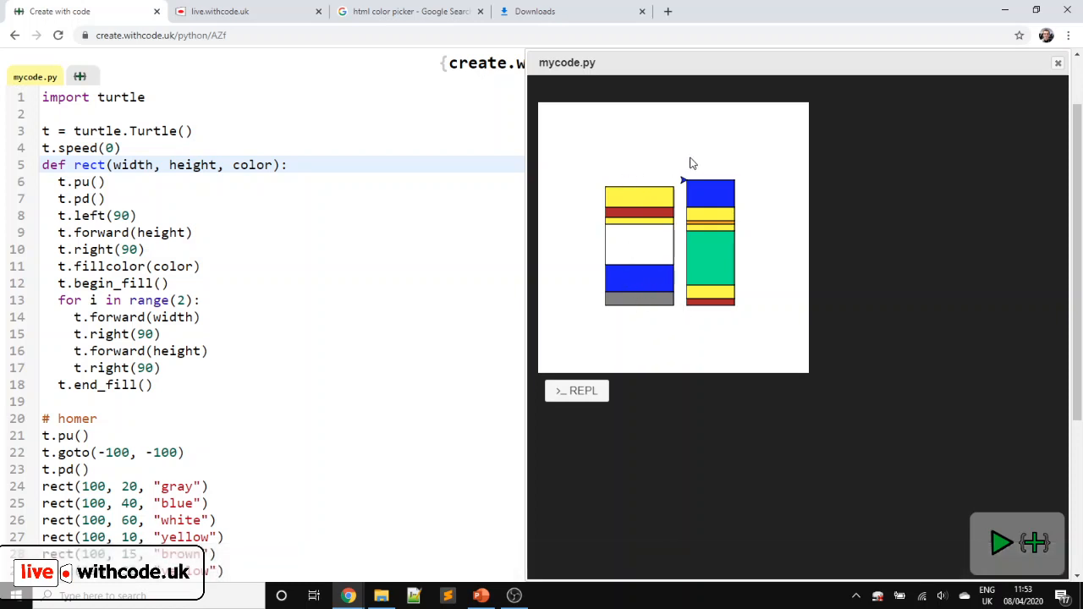
{"action": "mouse_move", "coordinate": [719, 206]}
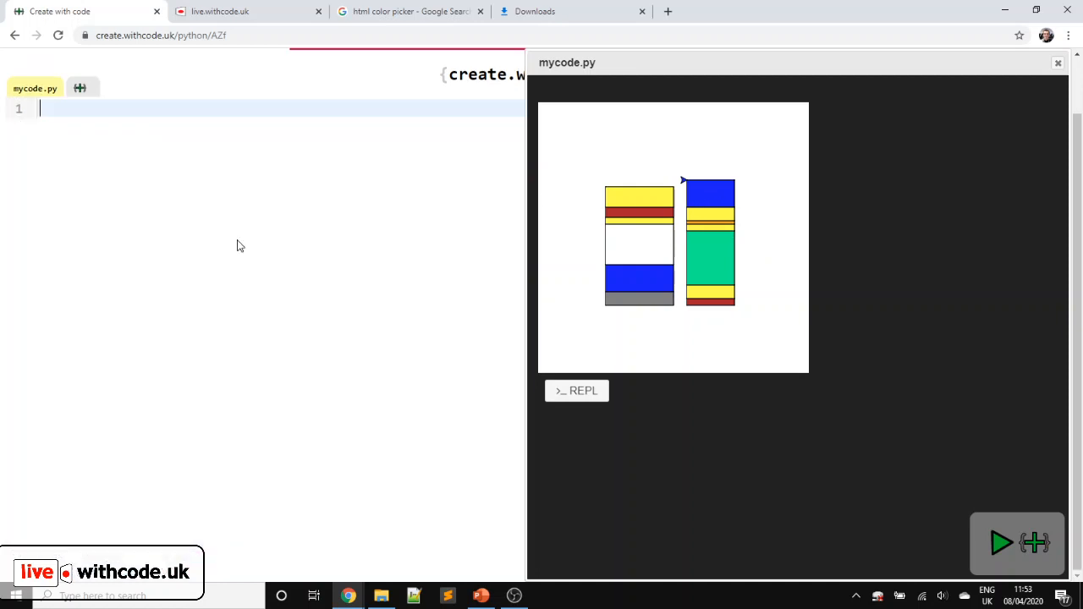
- Write import turtle and create the turtle with t = turtle.Turtle()
{"action": "type", "text": "import"}
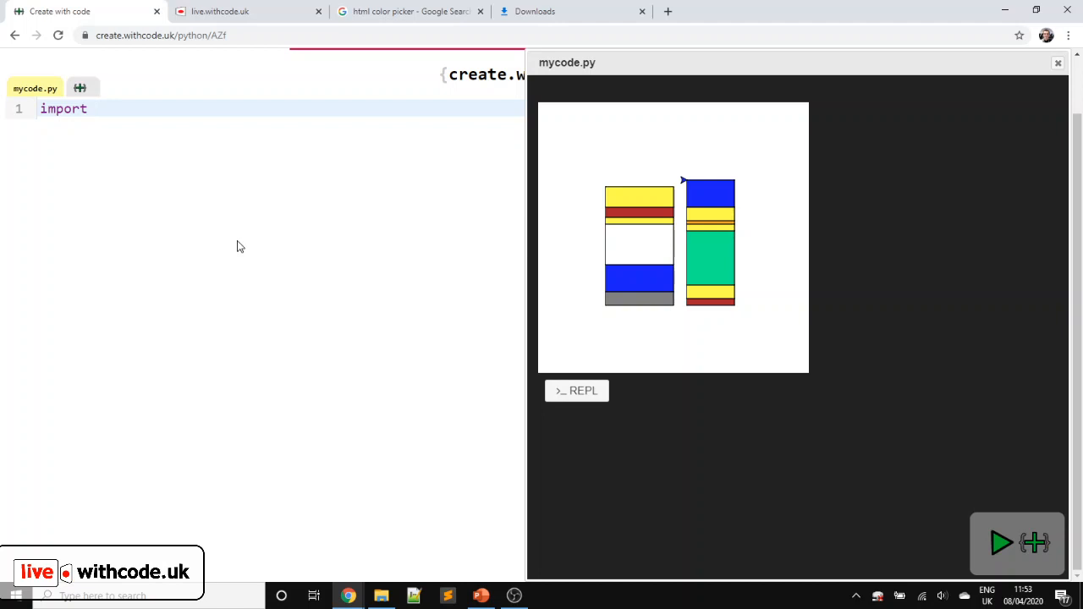
{"action": "type", "text": "turtle"}
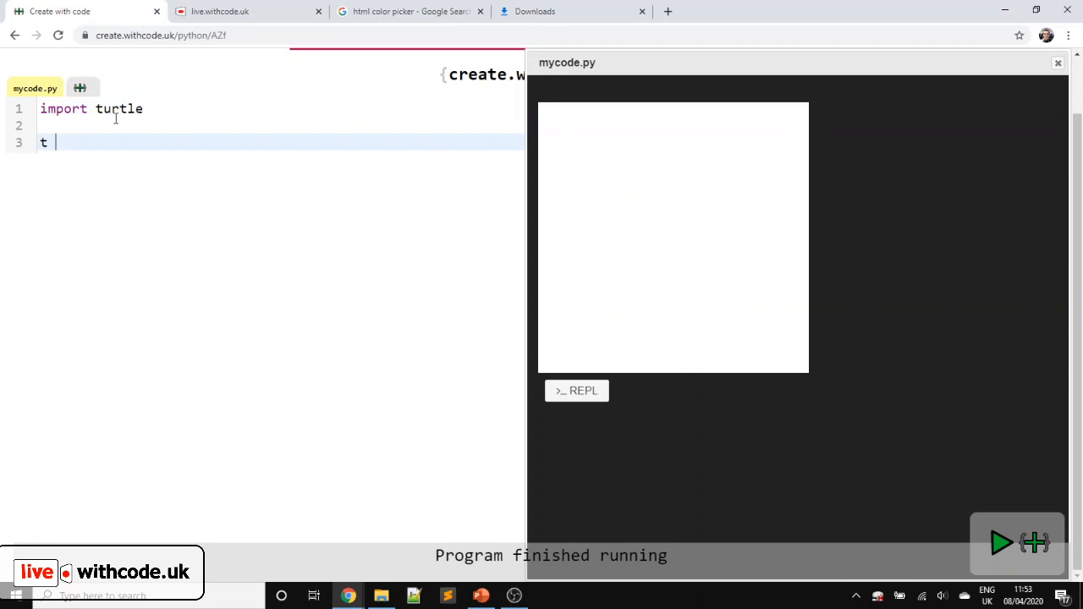
{"action": "type", "text": "= turtle"}
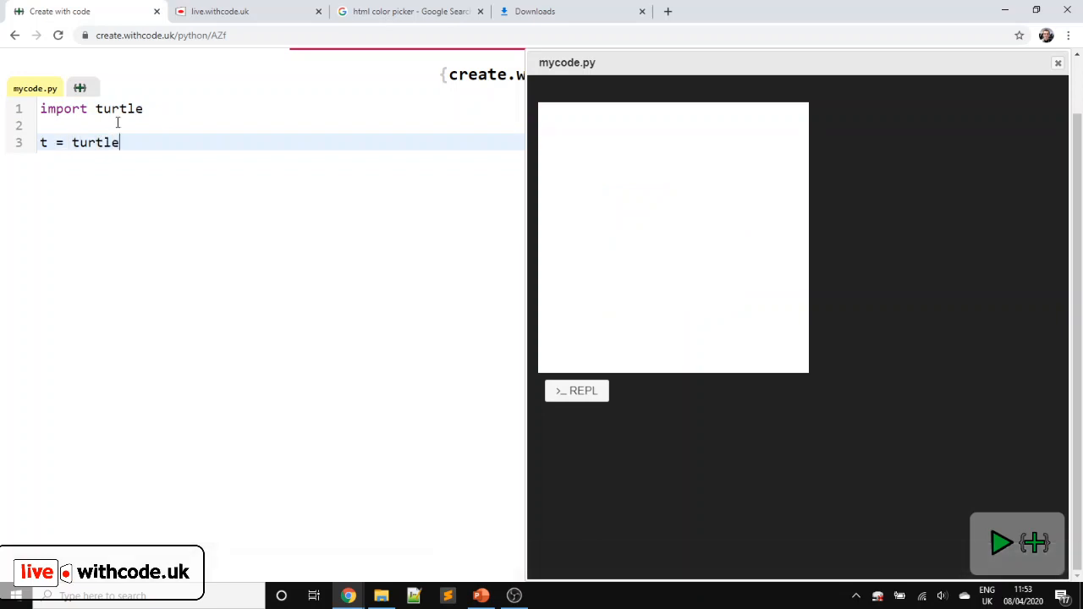
{"action": "type", "text": ".T"}
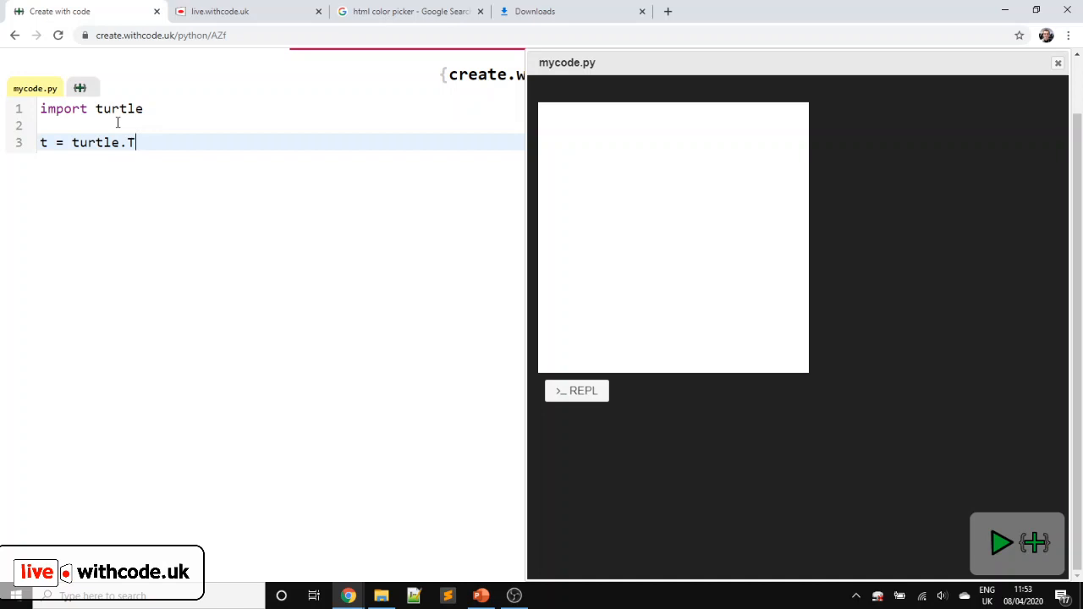
{"action": "type", "text": "urtle()"}
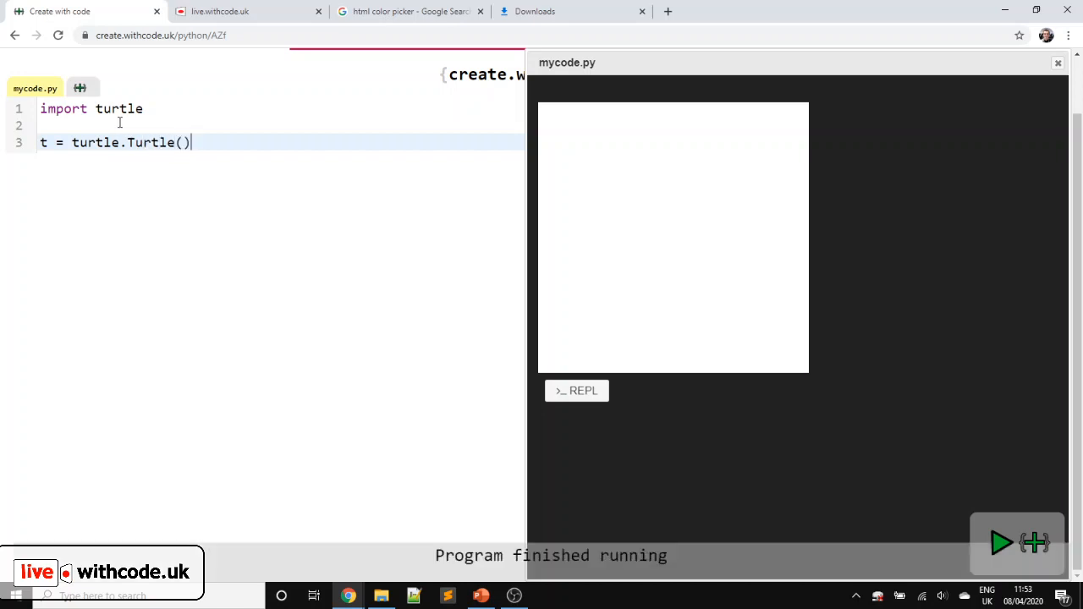
- Add t.forward(100) to draw a horizontal line and begin a t.right turn
{"action": "type", "text": "t.fr"}
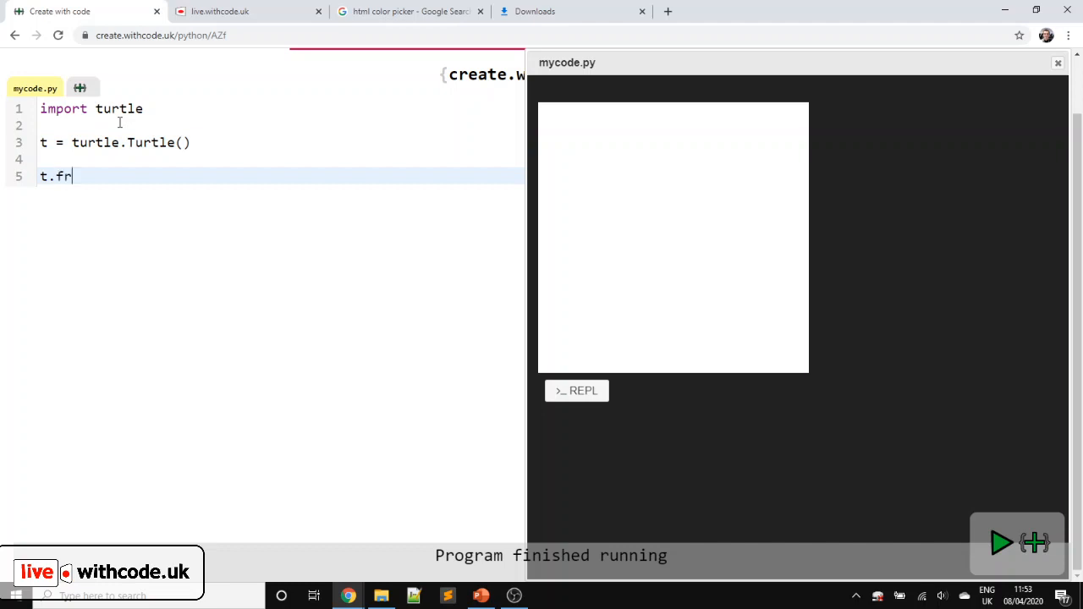
{"action": "type", "text": "orwards("}
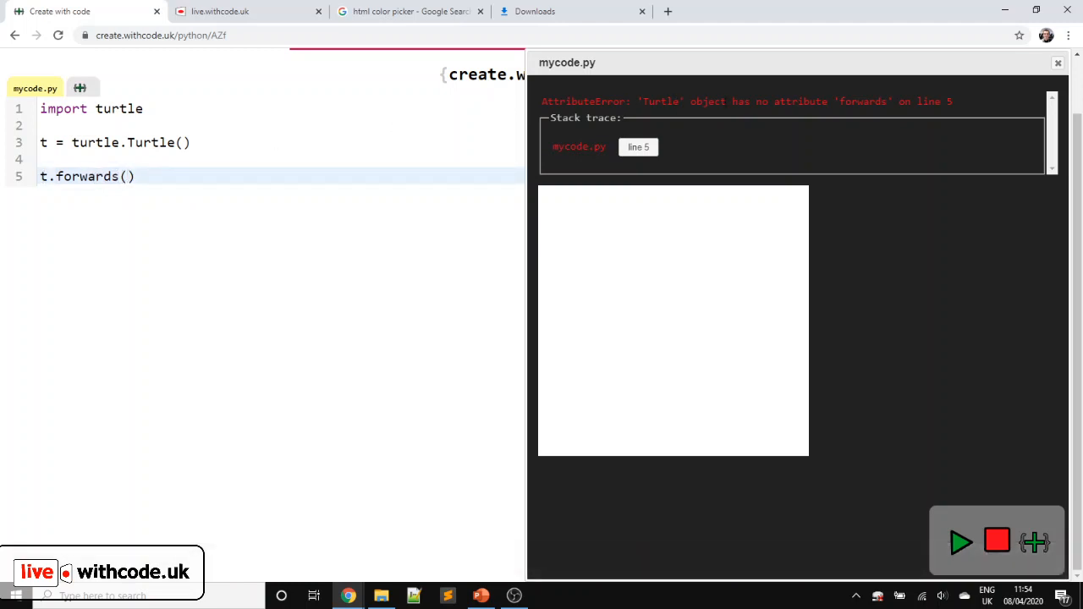
{"action": "type", "text": "1"}
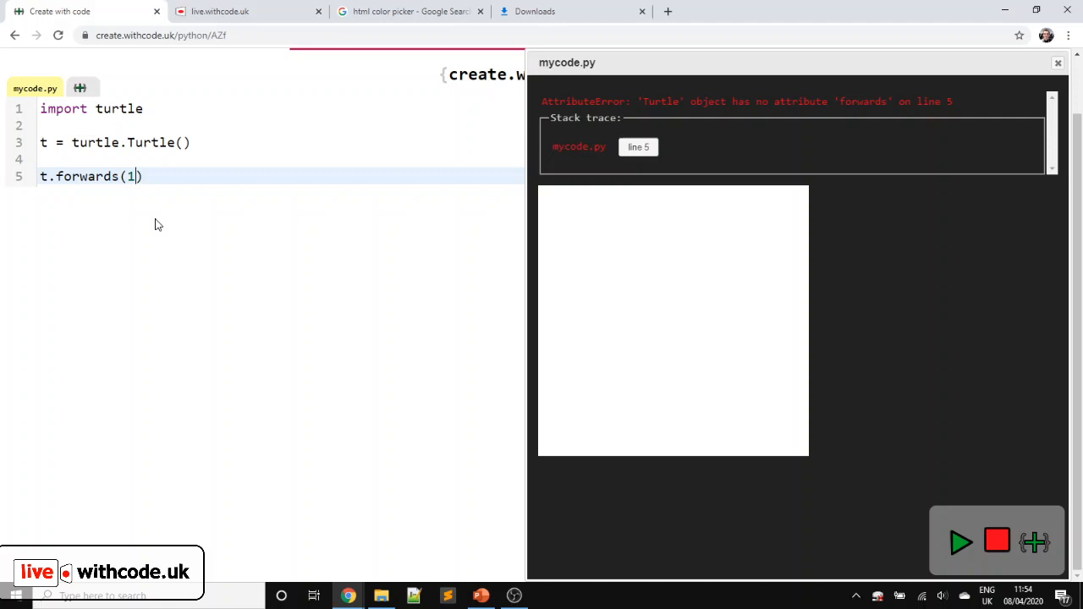
{"action": "type", "text": "00"}
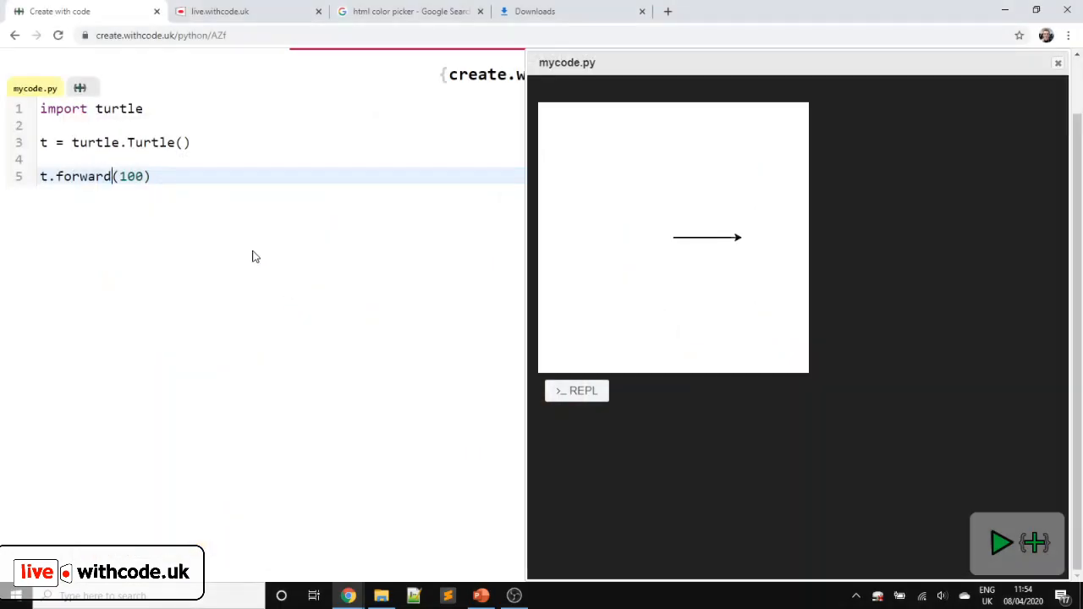
{"action": "type", "text": "t.right(90"}
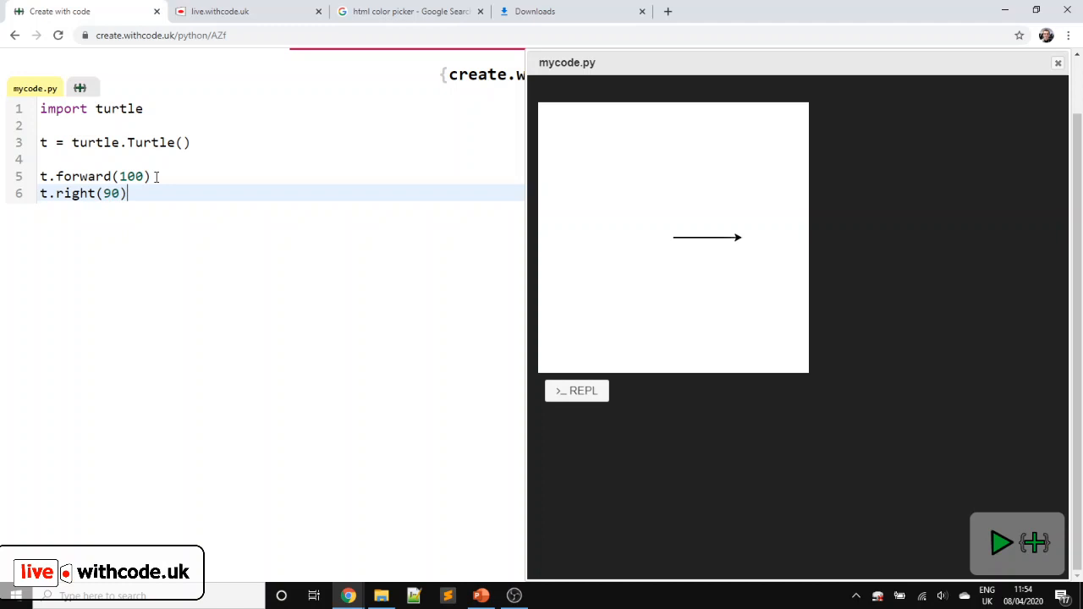
- Add t.right(90), t.forward(20) and t.right(90) after the forward 100 move
{"action": "type", "text": "."}
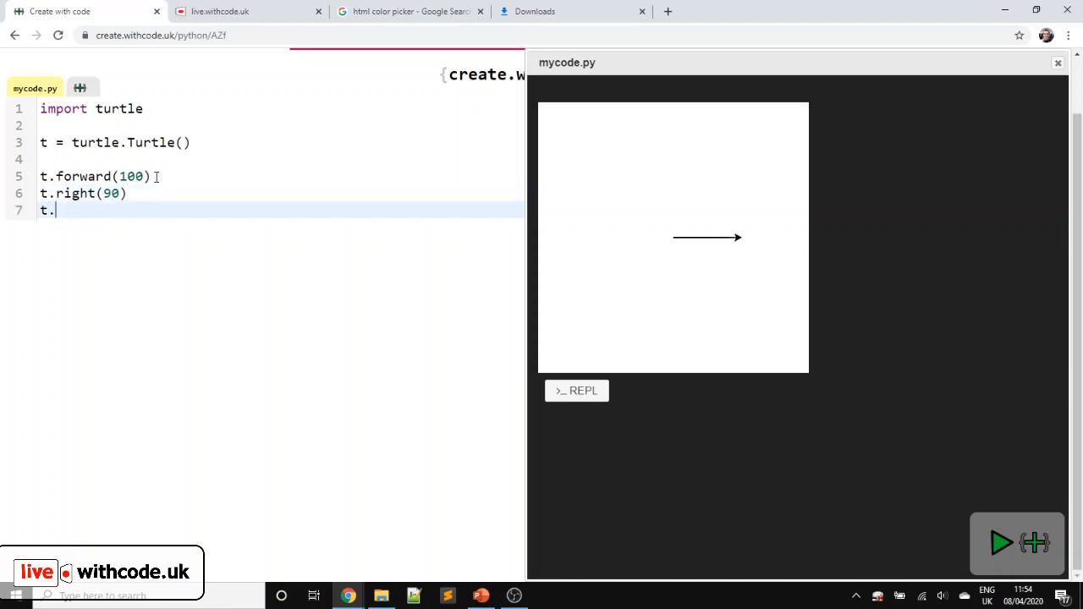
{"action": "type", "text": "forward("}
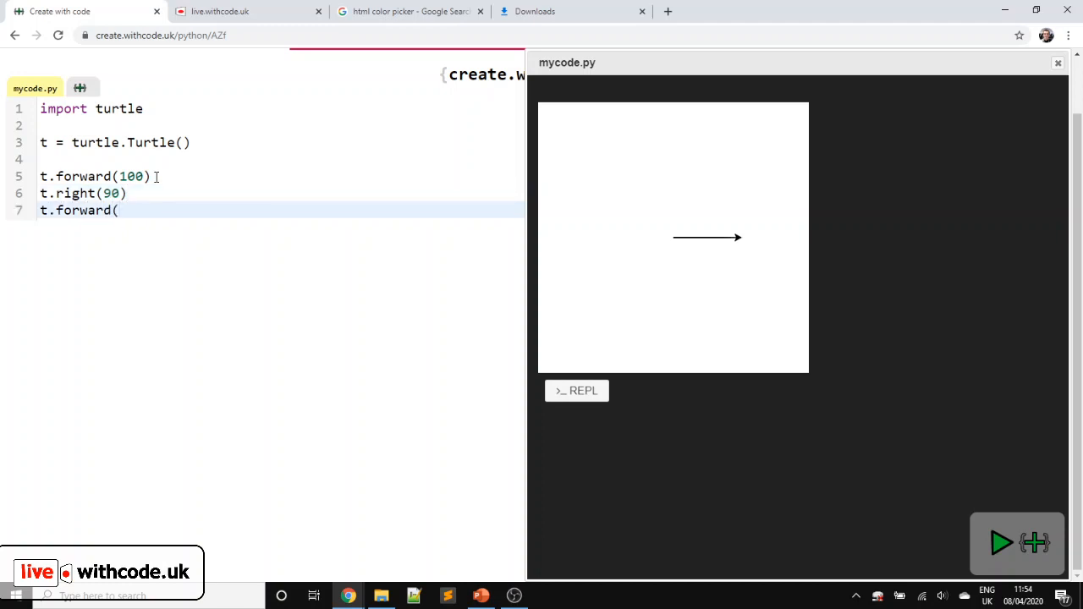
{"action": "left_click", "coordinate": [1002, 543]}
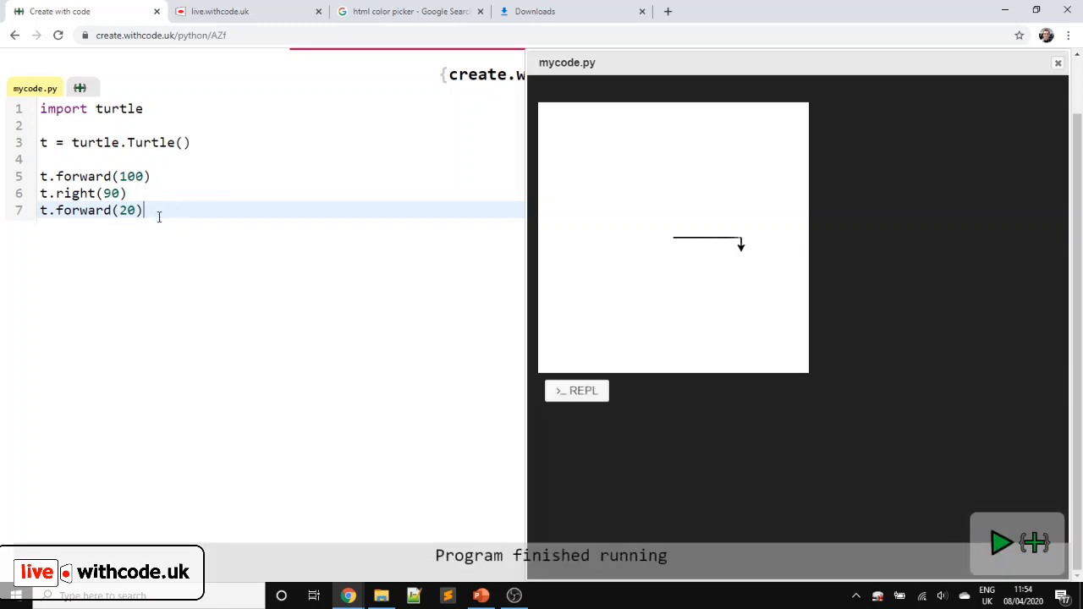
{"action": "type", "text": "t.right(90"}
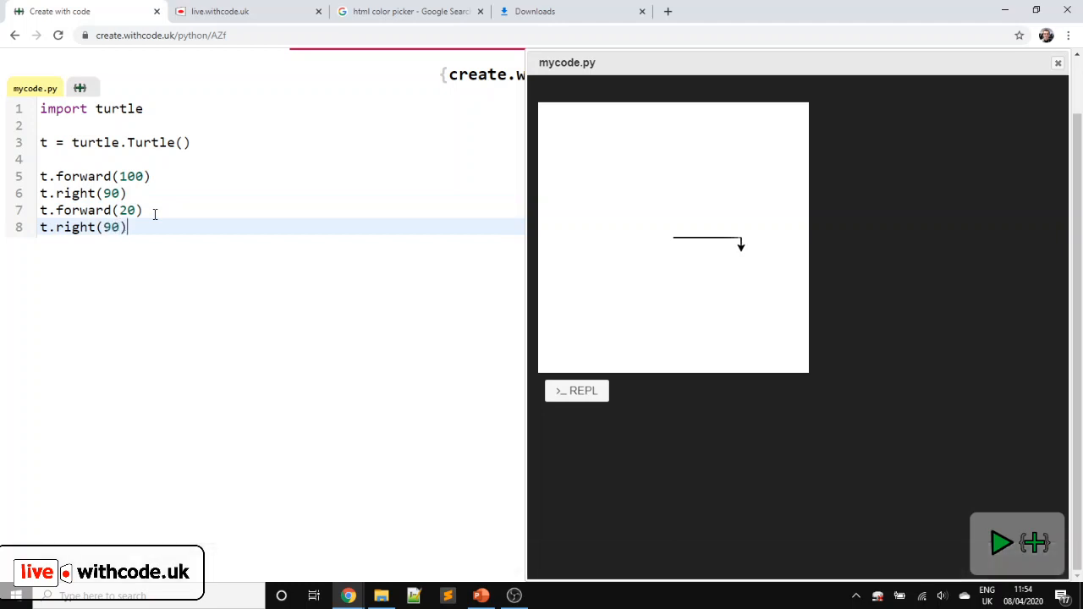
{"action": "left_click", "coordinate": [998, 543]}
{"action": "type", "text": "for i in range("}
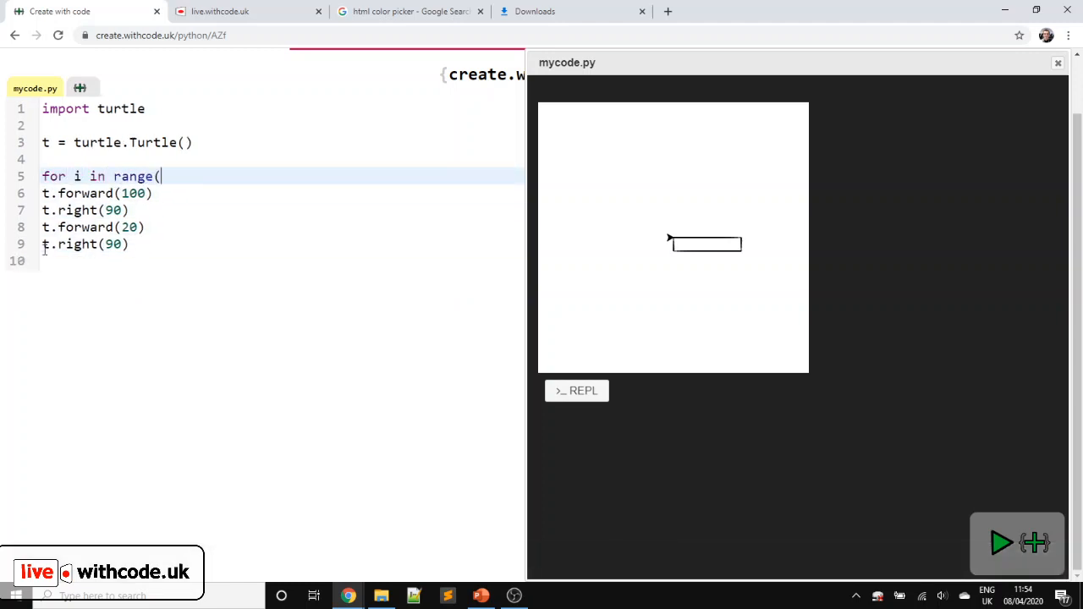
- Wrap the four movement lines in for i in range(2): and run to draw a thin rectangle outline
{"action": "type", "text": "2)"}
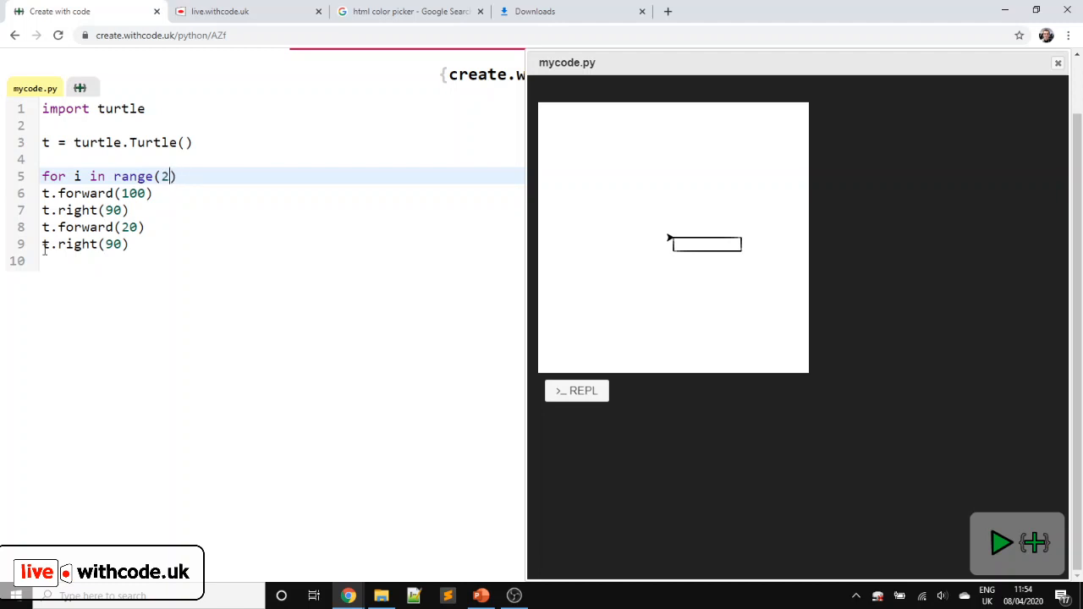
{"action": "type", "text": ":"}
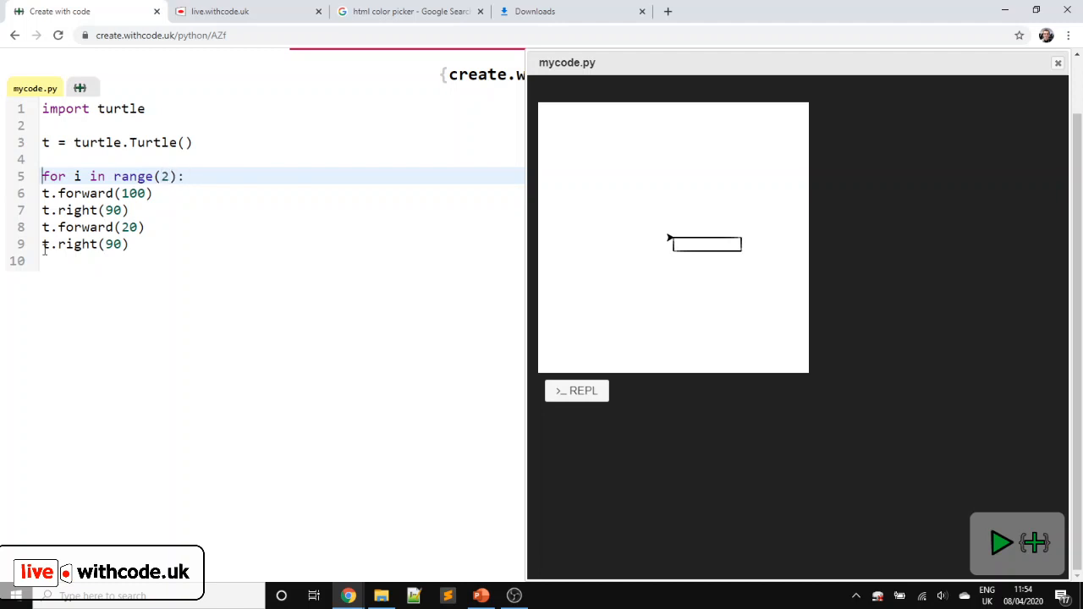
{"action": "key", "text": "Tab"}
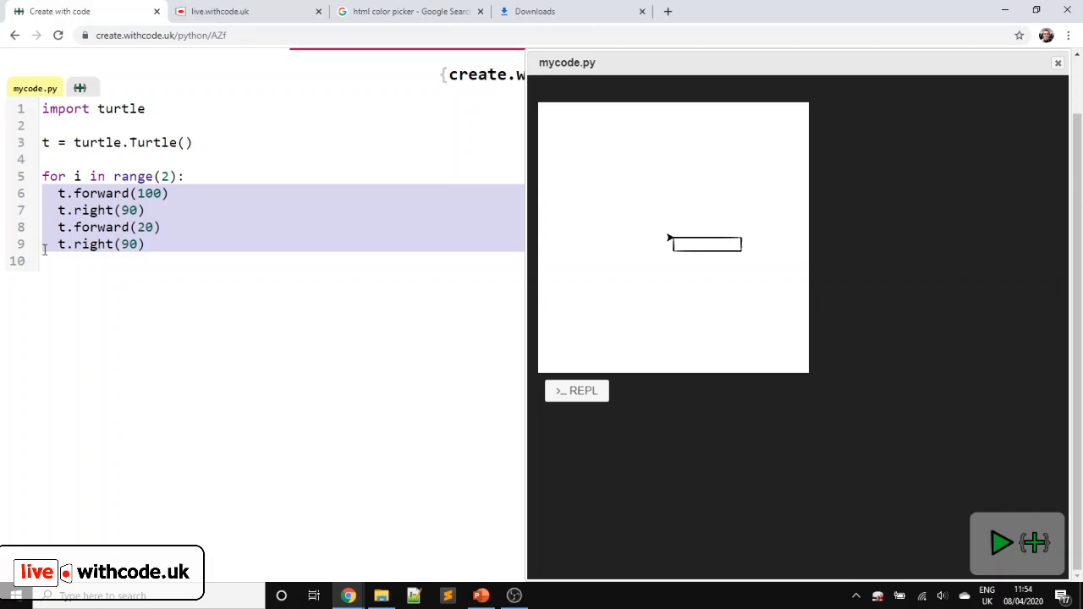
{"action": "left_click", "coordinate": [1002, 542]}
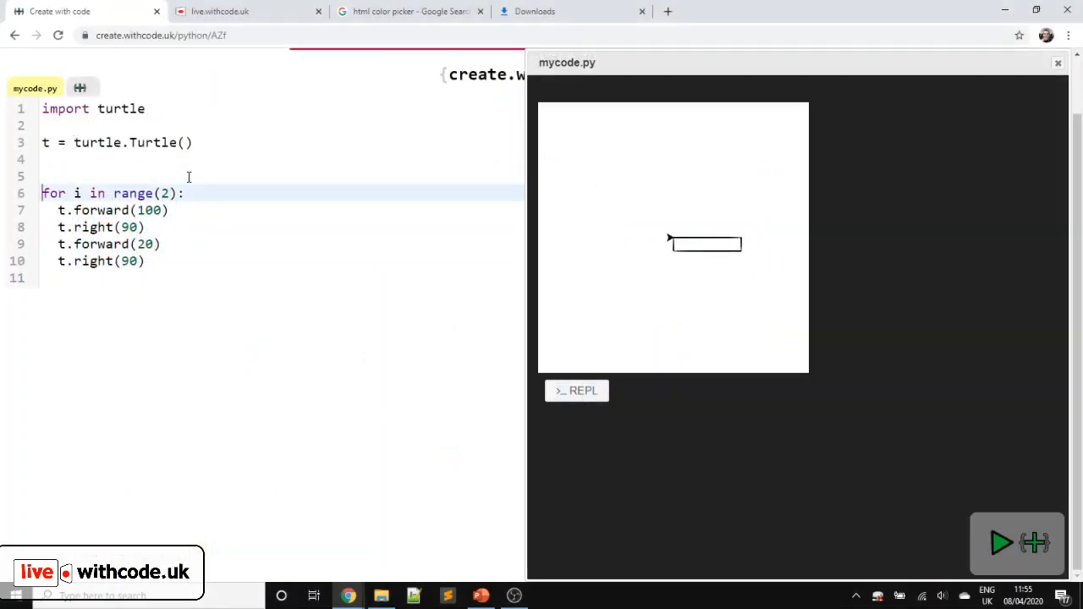
- Surround the loop with t.fillcolor("gray"), t.begin_fill() and t.end_fill() so the rectangle fills grey
{"action": "type", "text": "t."}
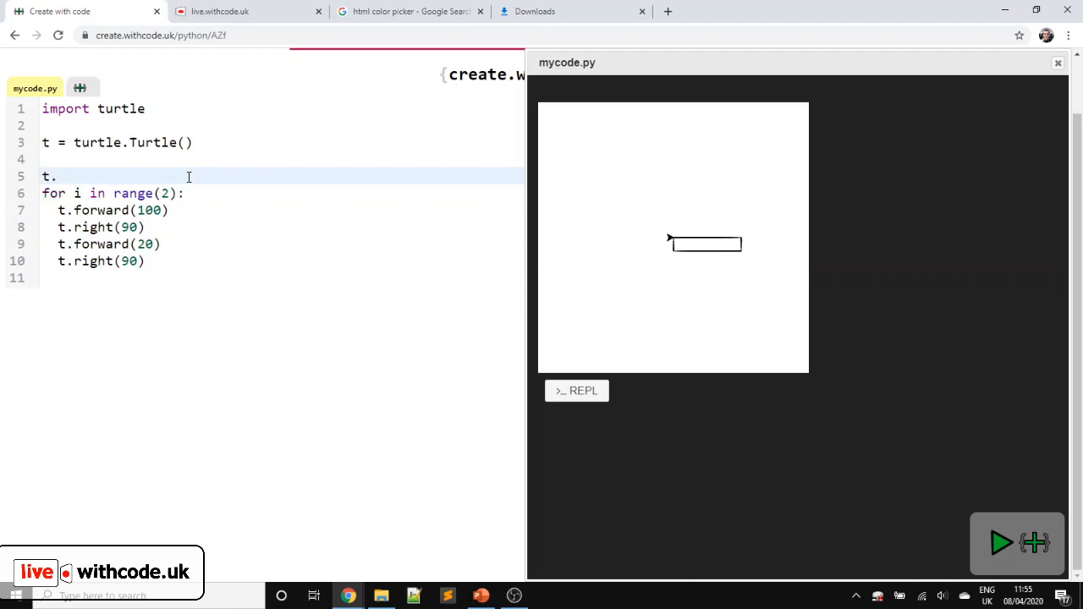
{"action": "type", "text": "fillcolor(\"\")"}
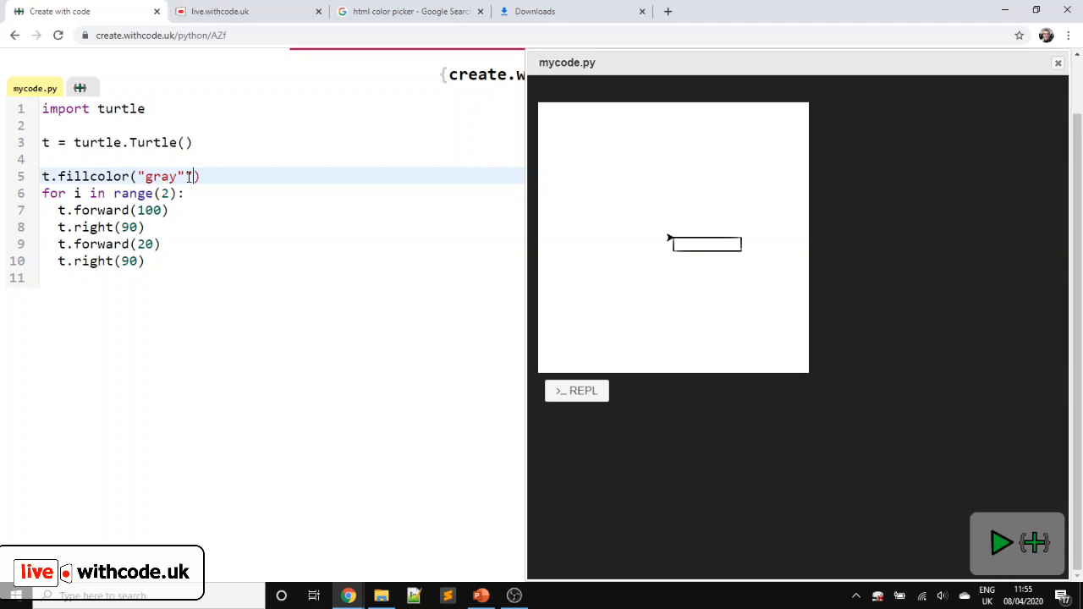
{"action": "left_click", "coordinate": [1002, 543]}
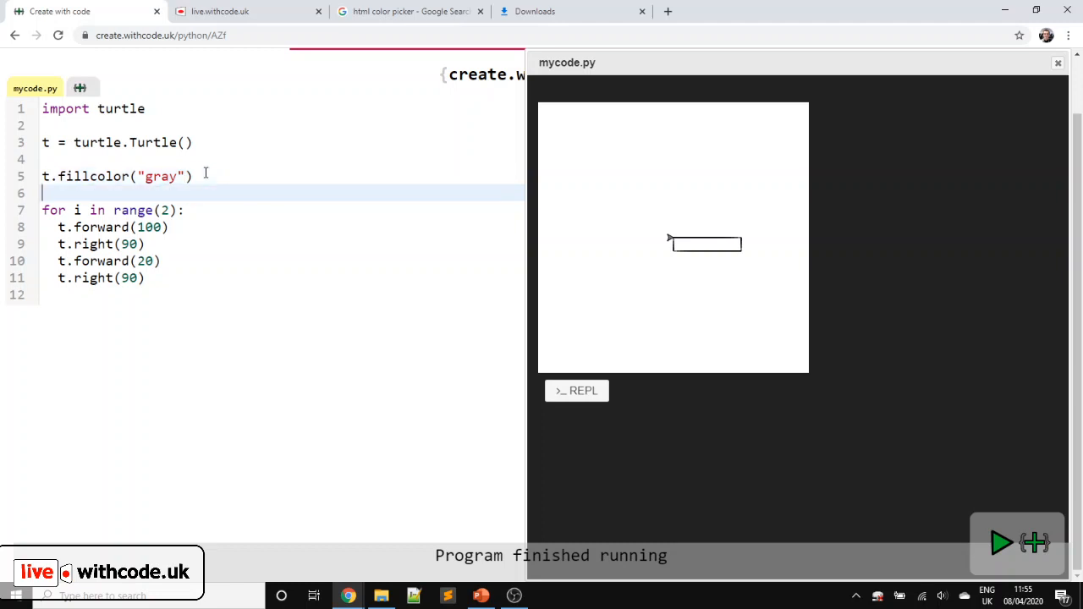
{"action": "type", "text": "t.begin_fill("}
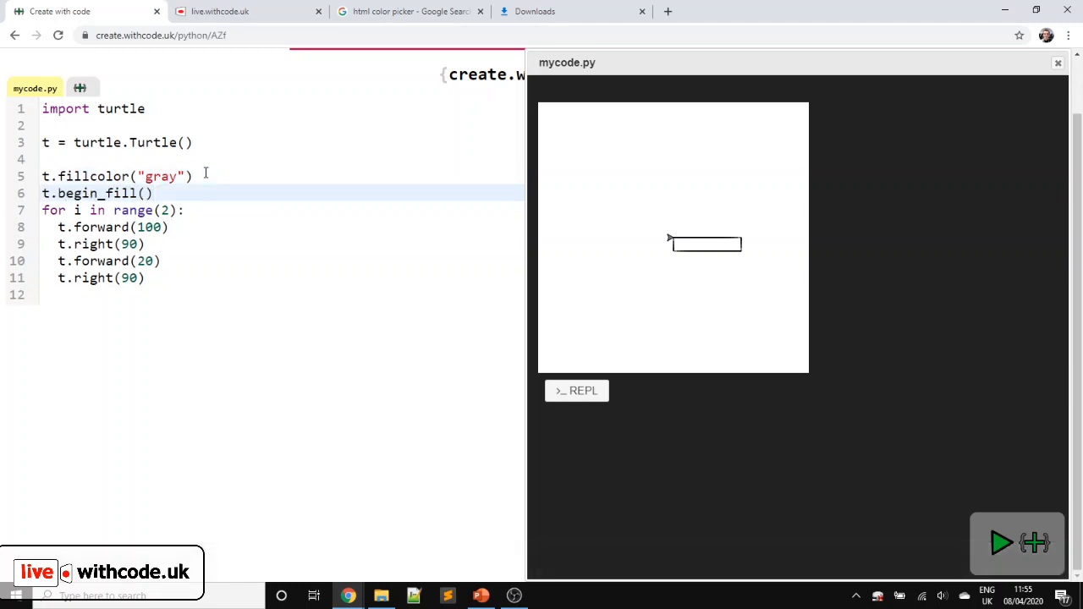
{"action": "left_click", "coordinate": [1002, 543]}
{"action": "type", "text": "t.fillcolor(\"blue\")"}
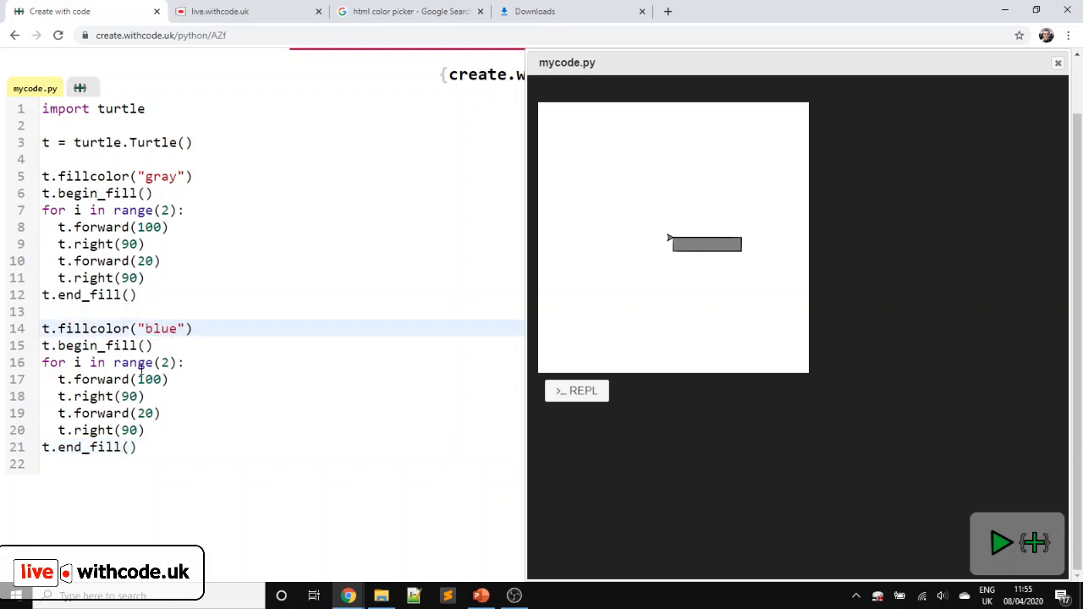
- Delete the duplicate blue block and make room above the remaining rectangle code using colour and height variables
{"action": "left_click", "coordinate": [146, 413]}
{"action": "type", "text": "7"}
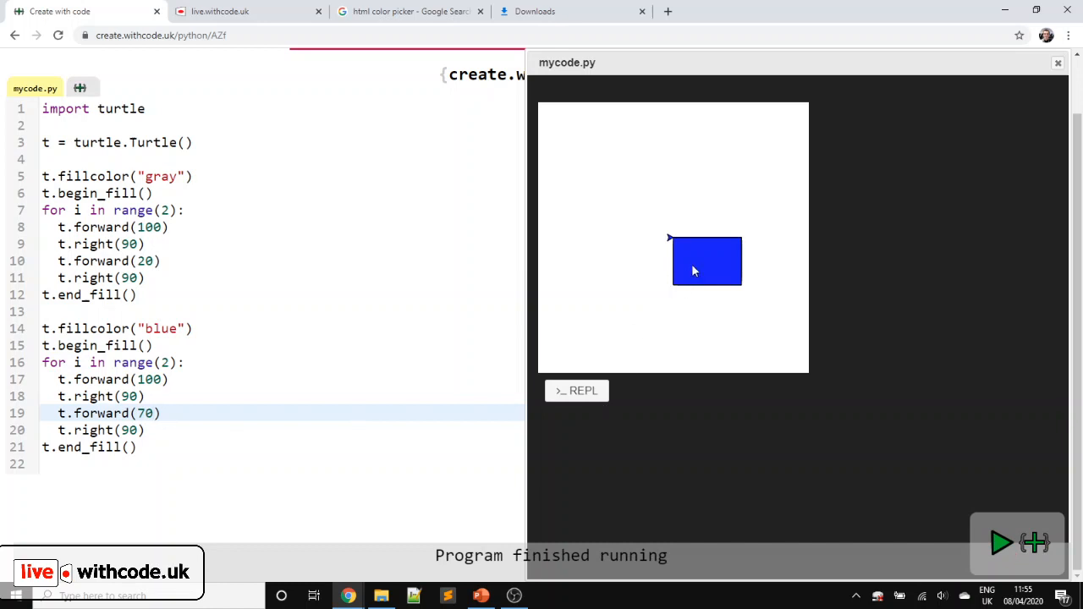
{"action": "left_click_drag", "start_coordinate": [44, 328], "coordinate": [138, 447]}
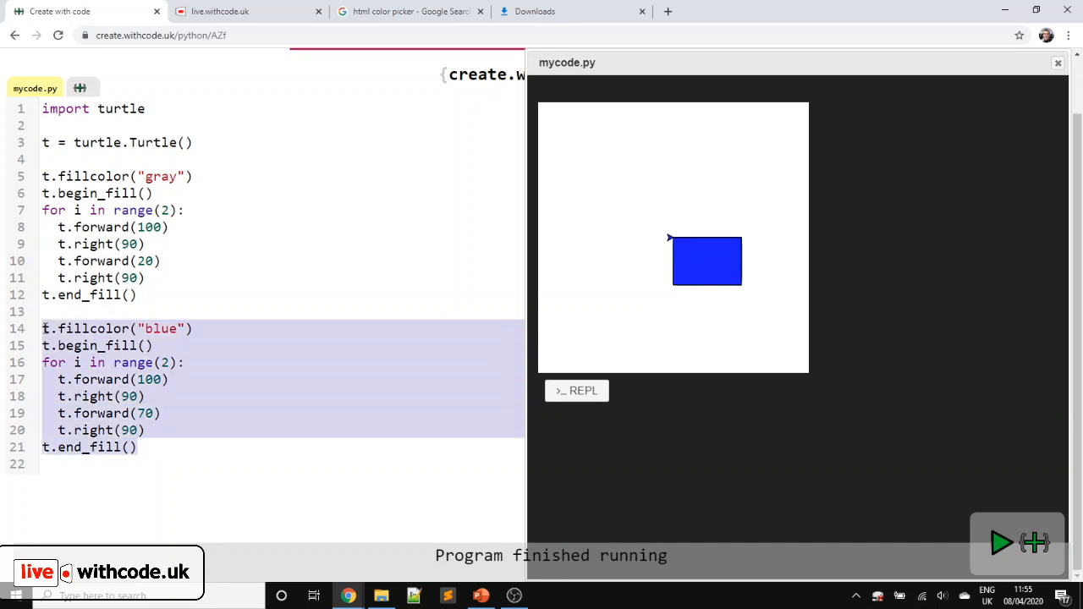
{"action": "key", "text": "Delete"}
{"action": "type", "text": "height"}
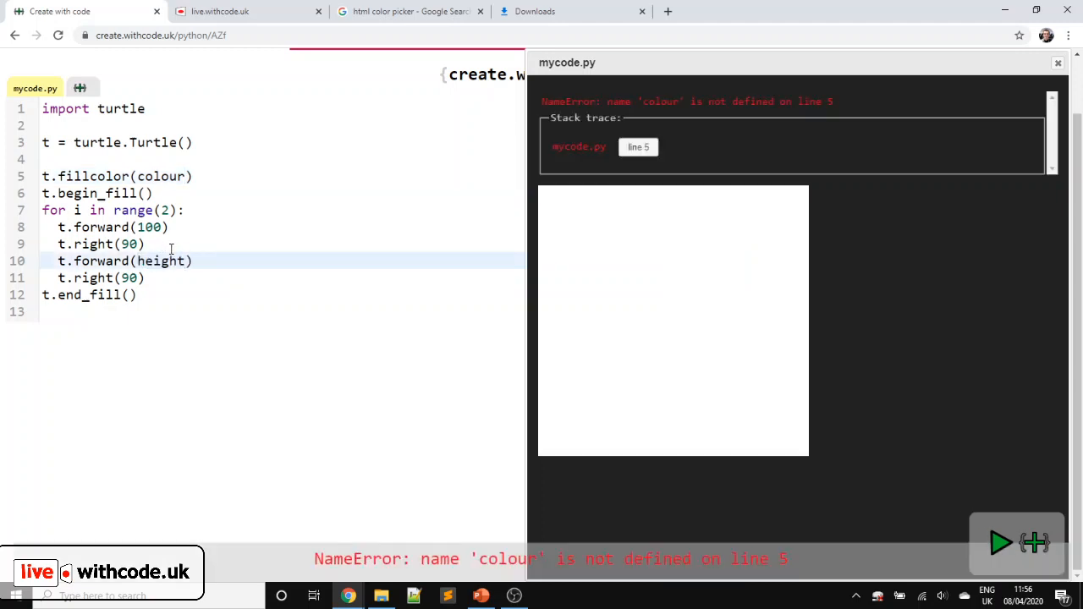
{"action": "left_click", "coordinate": [1000, 543]}
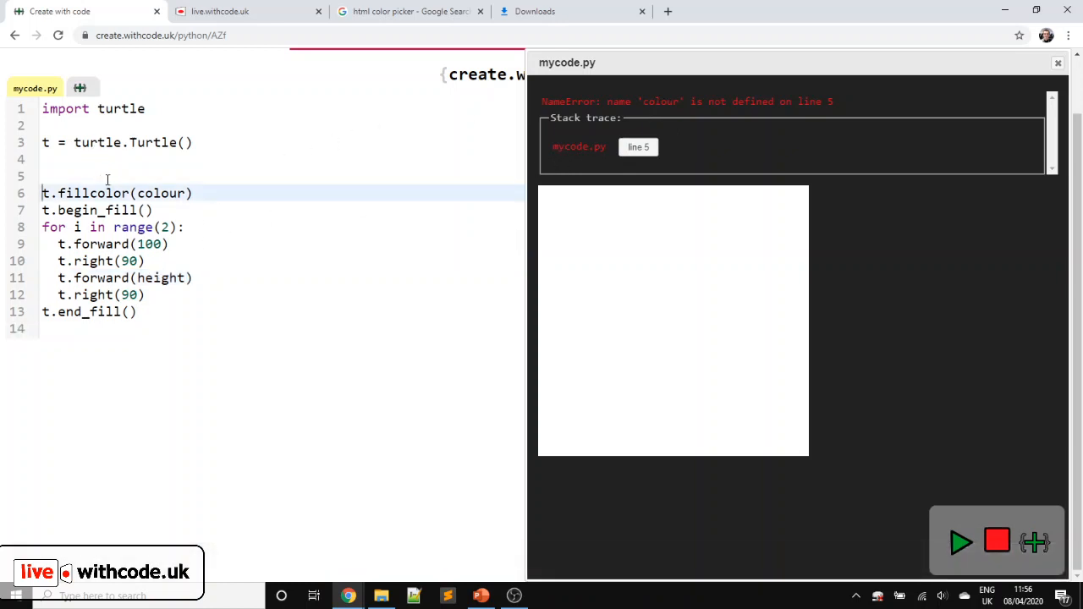
{"action": "left_click", "coordinate": [109, 176]}
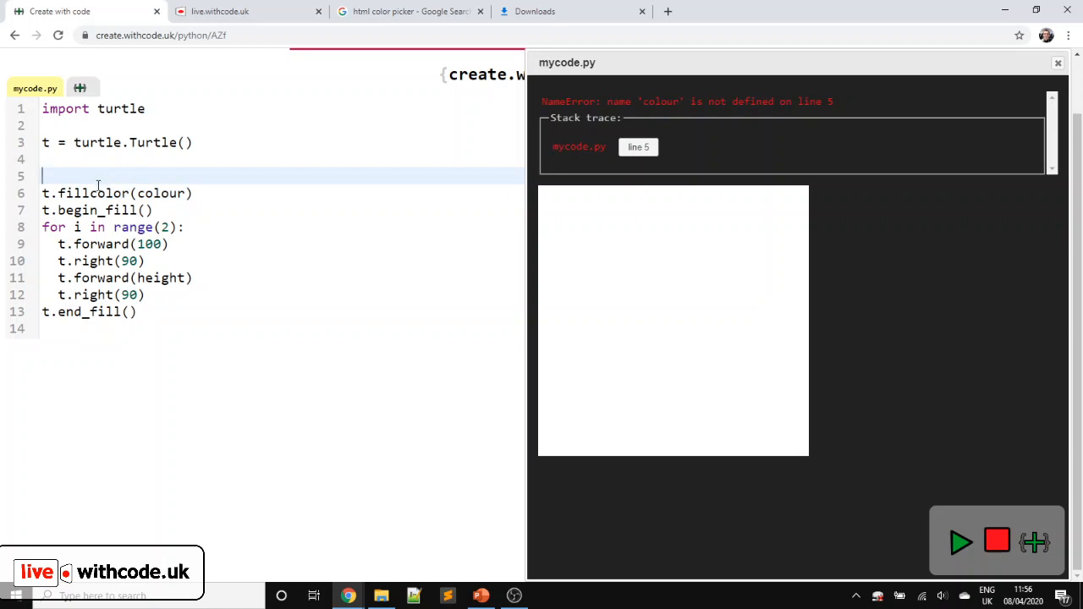
- Wrap the rectangle code in a function def rect(): and call rect() at the bottom
{"action": "type", "text": "def"}
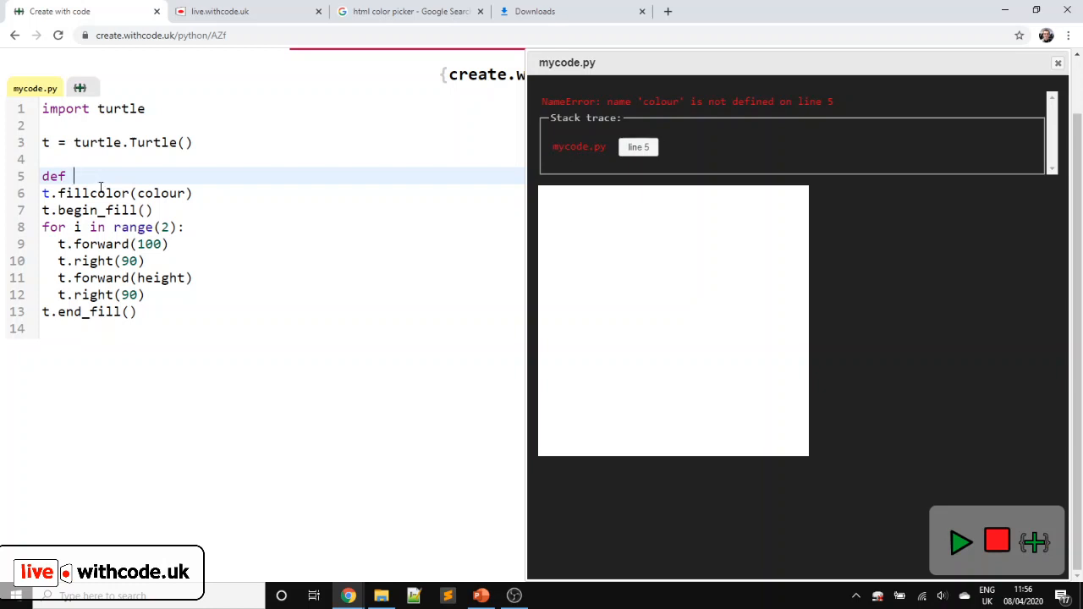
{"action": "type", "text": "rect():"}
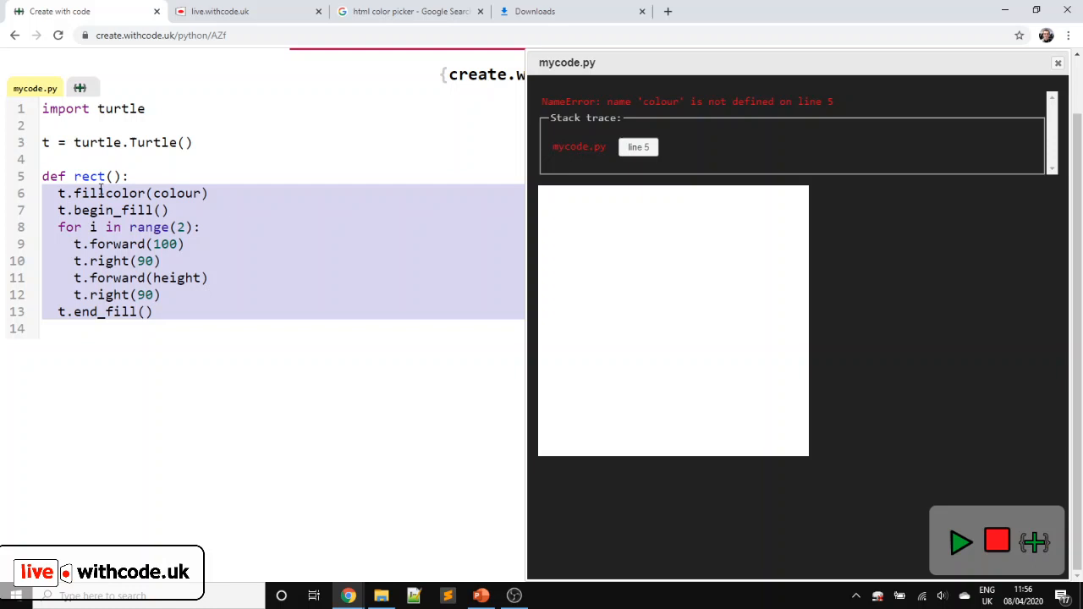
{"action": "left_click", "coordinate": [962, 541]}
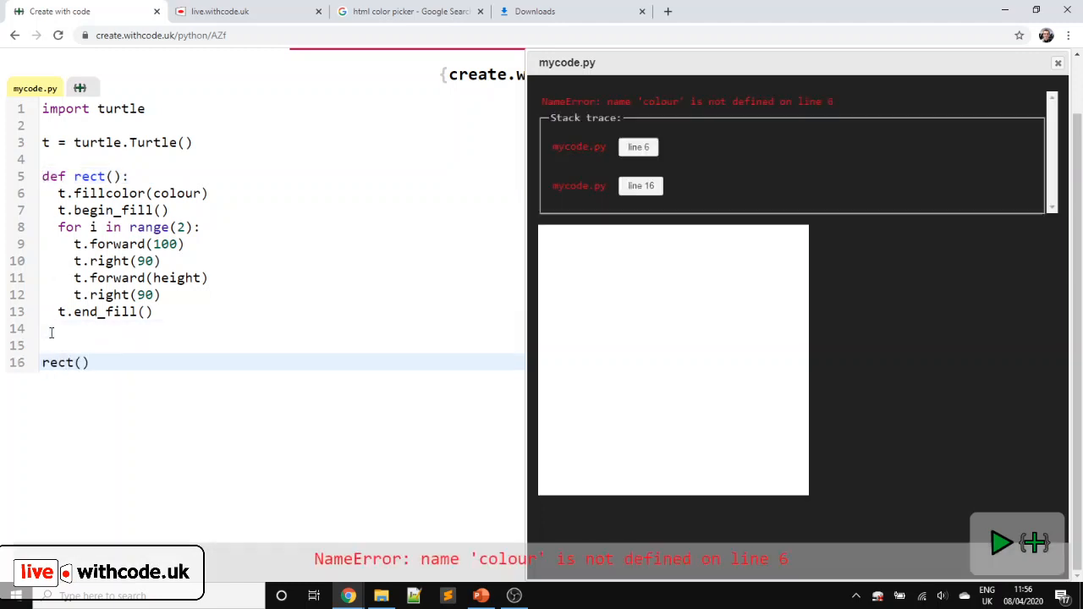
- Give rect colour and height parameters and call rect("gray", 20) to draw a grey rectangle without errors
{"action": "left_click", "coordinate": [1001, 542]}
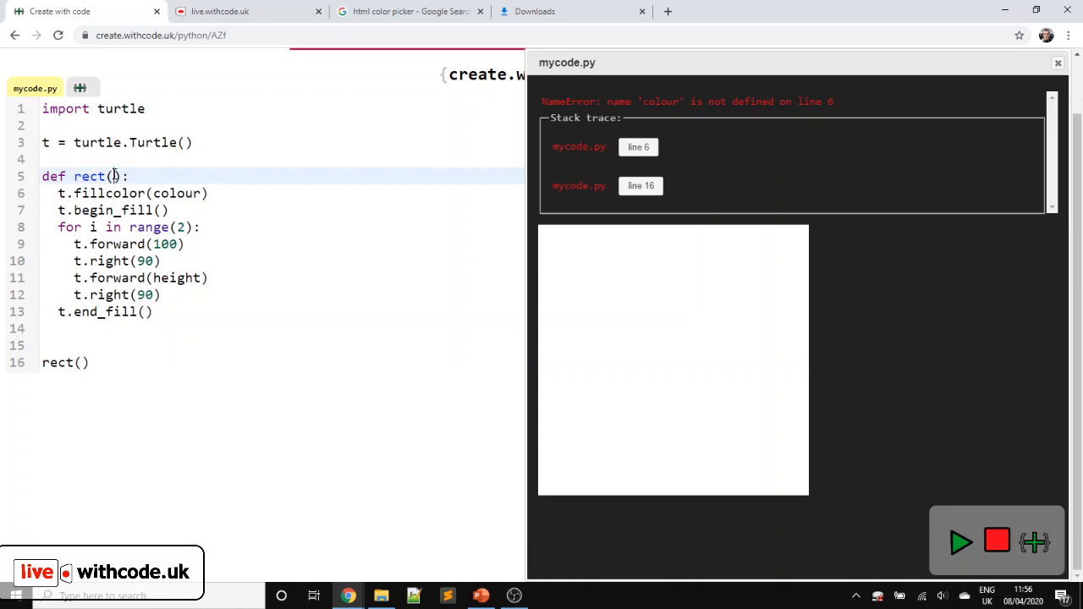
{"action": "type", "text": "colour, height"}
{"action": "left_click", "coordinate": [279, 362]}
{"action": "type", "text": "\""}
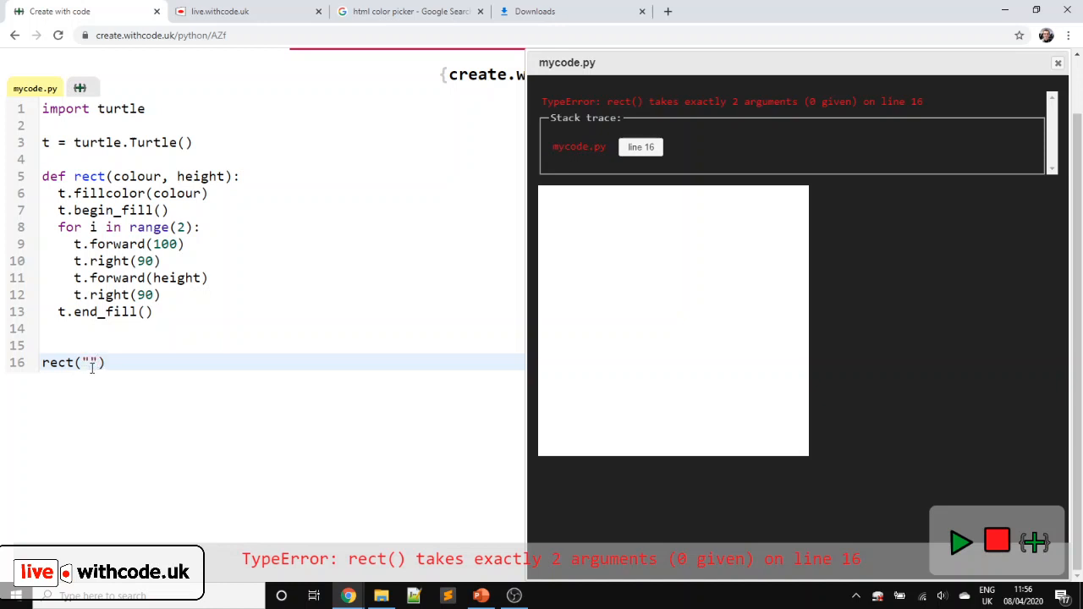
{"action": "type", "text": "gray"}
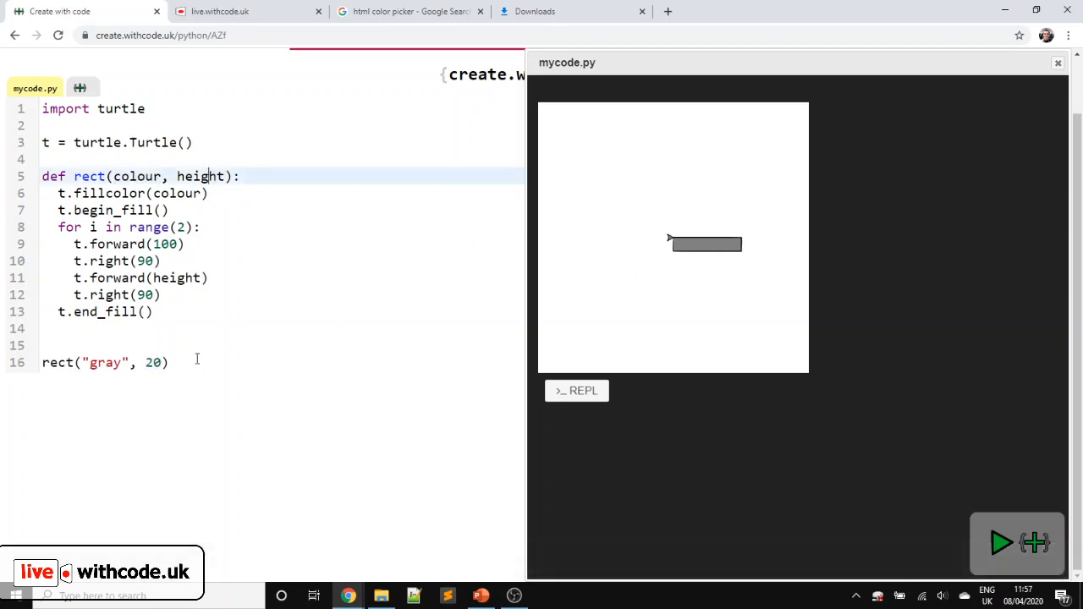
{"action": "left_click", "coordinate": [169, 362]}
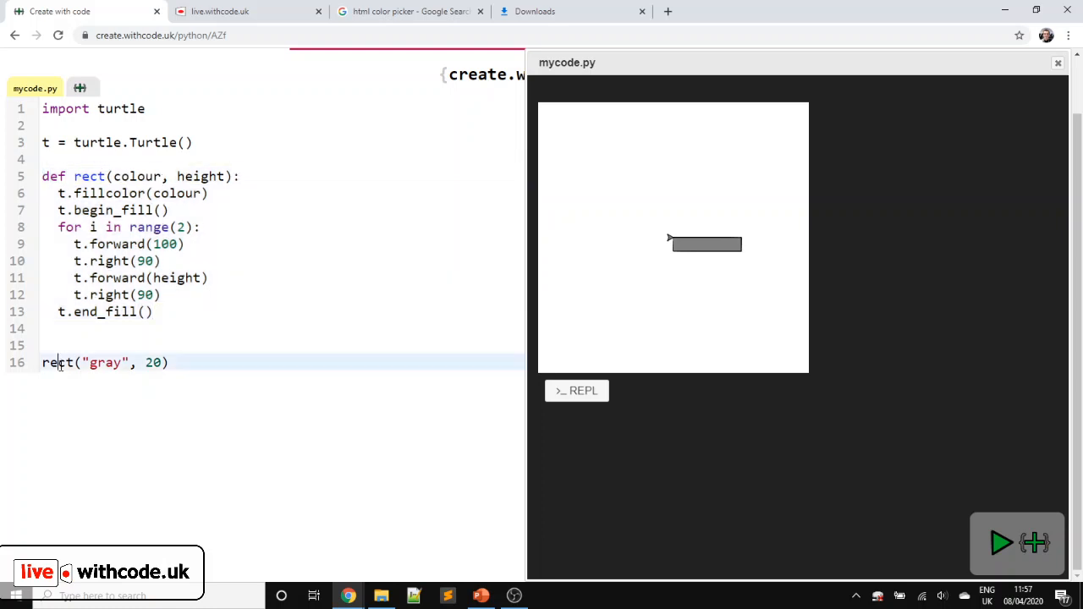
- Add a rect("blue", 20) call after the grey one
{"action": "triple_click", "coordinate": [105, 363]}
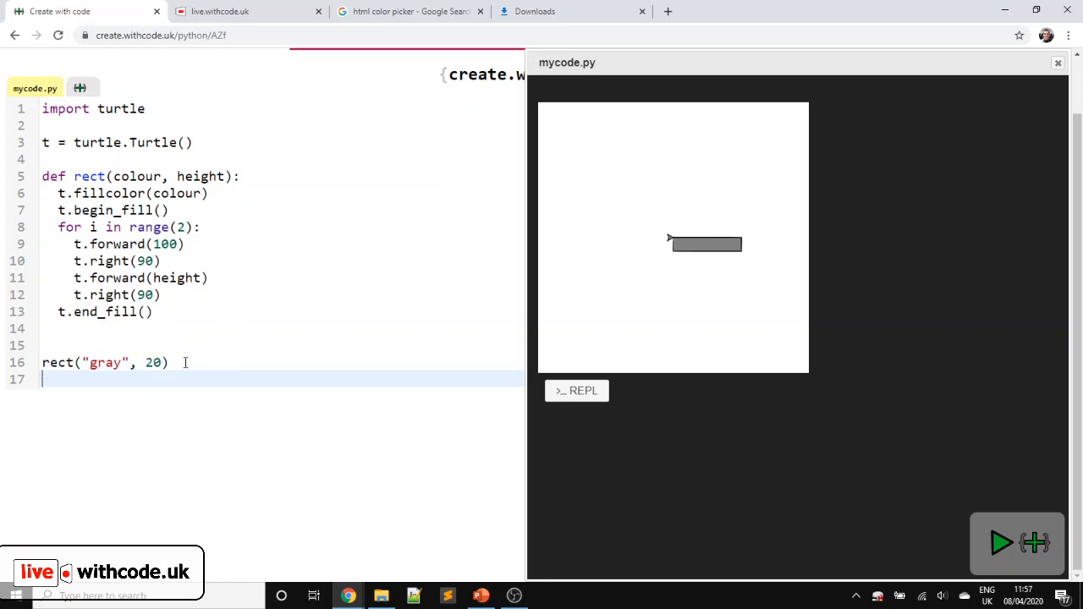
{"action": "type", "text": "rect(\"b\", 20)"}
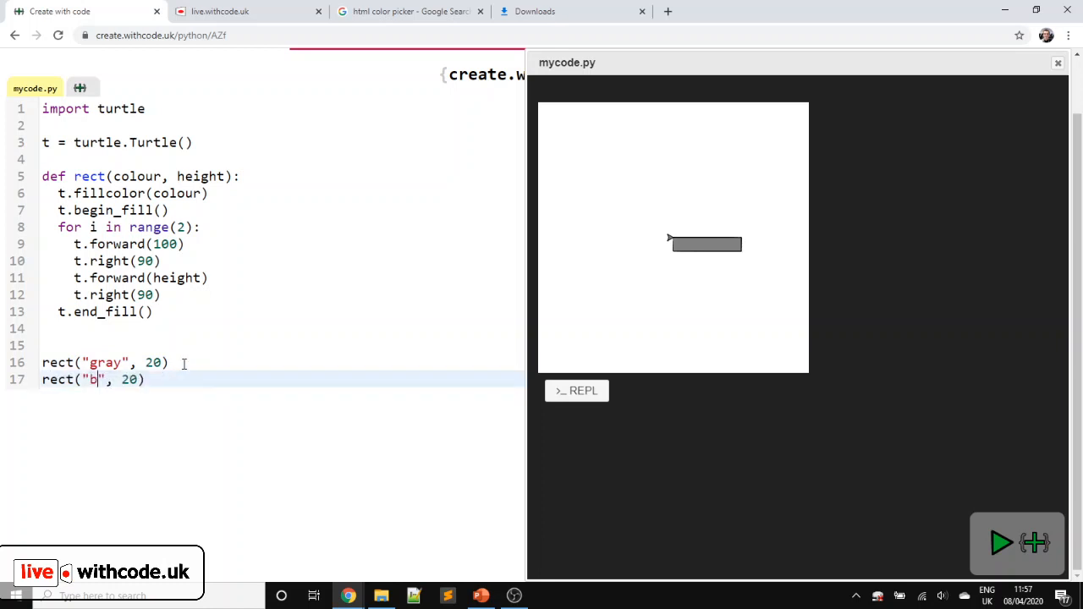
{"action": "type", "text": "lue"}
{"action": "type", "text": "t."}
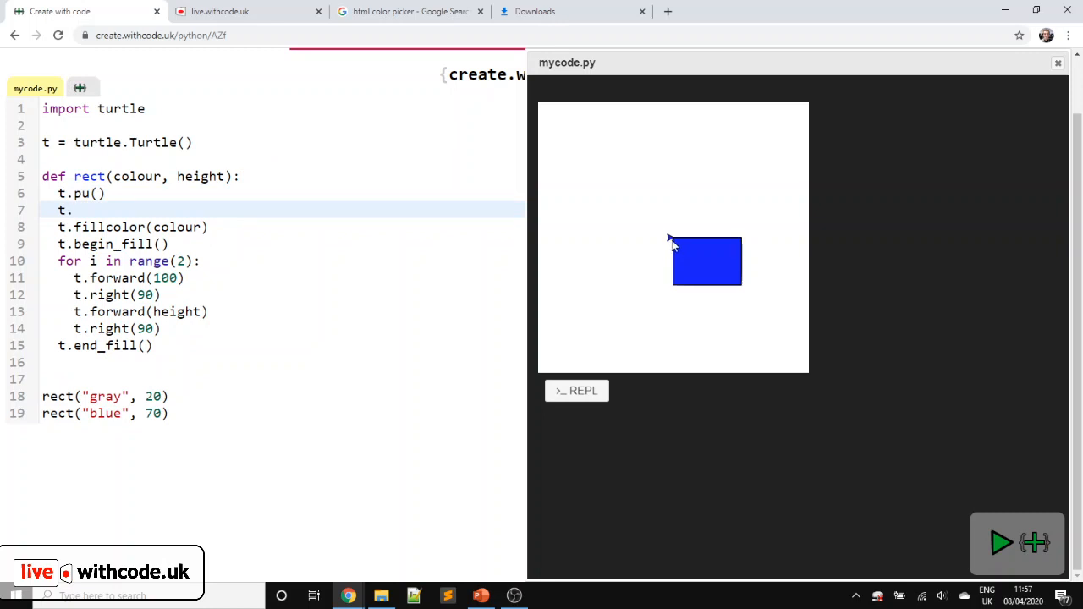
{"action": "mouse_move", "coordinate": [675, 224]}
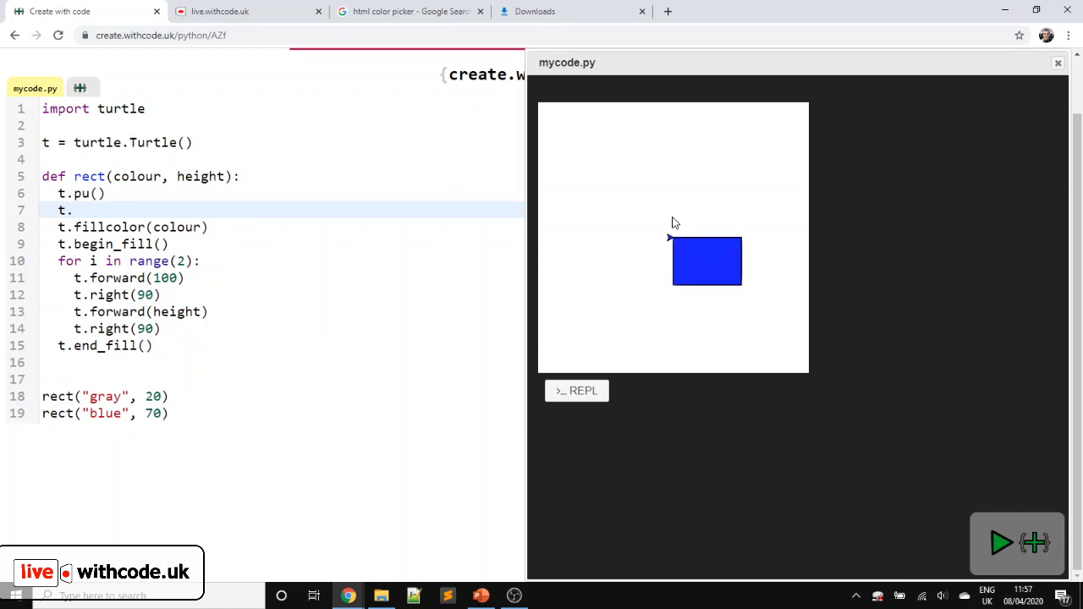
{"action": "type", "text": "left(90"}
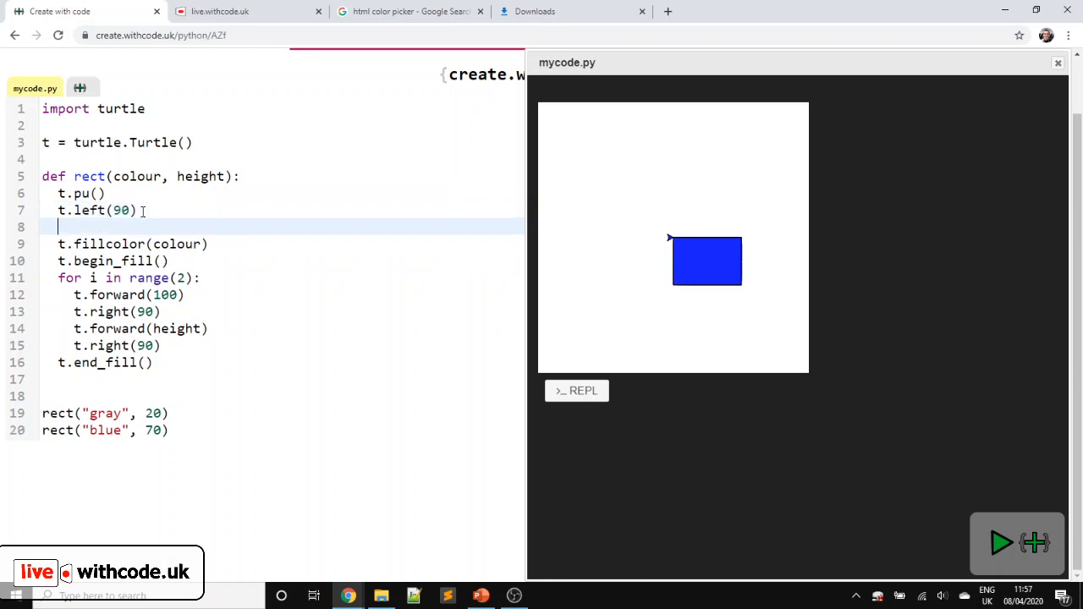
- Make rect move up by the height and lower the pen with t.pd() so the blue rectangle stacks above the grey one
{"action": "type", "text": "t.forwards()"}
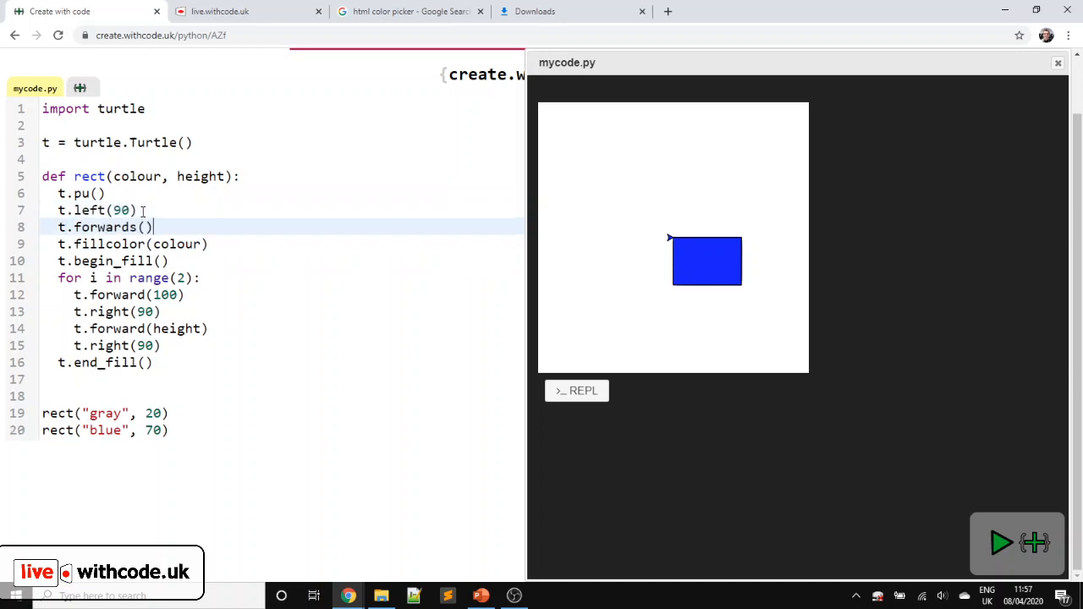
{"action": "key", "text": "Backspace"}
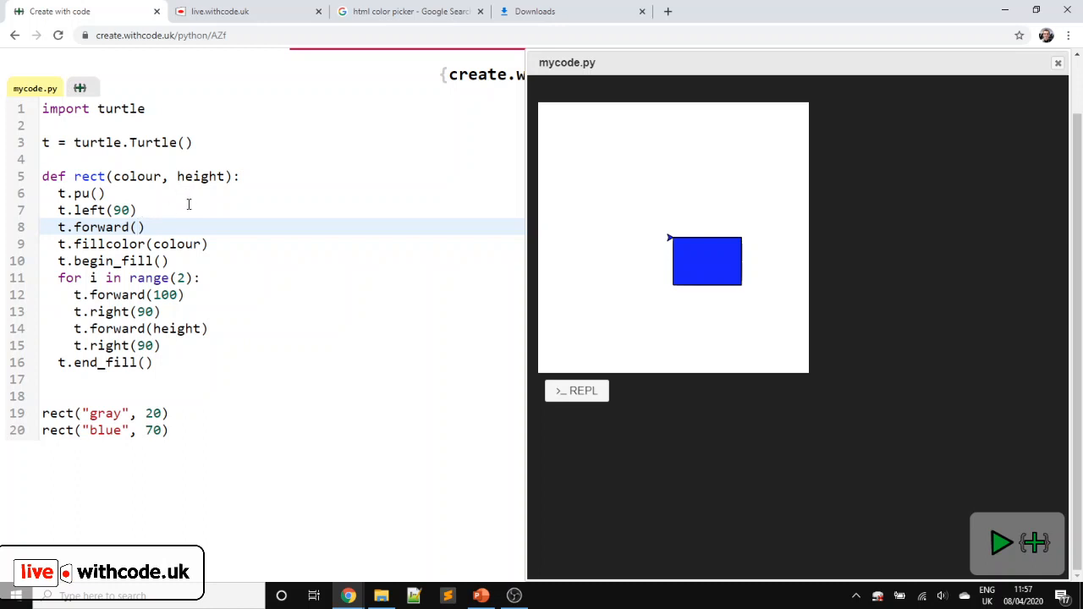
{"action": "left_click", "coordinate": [136, 227]}
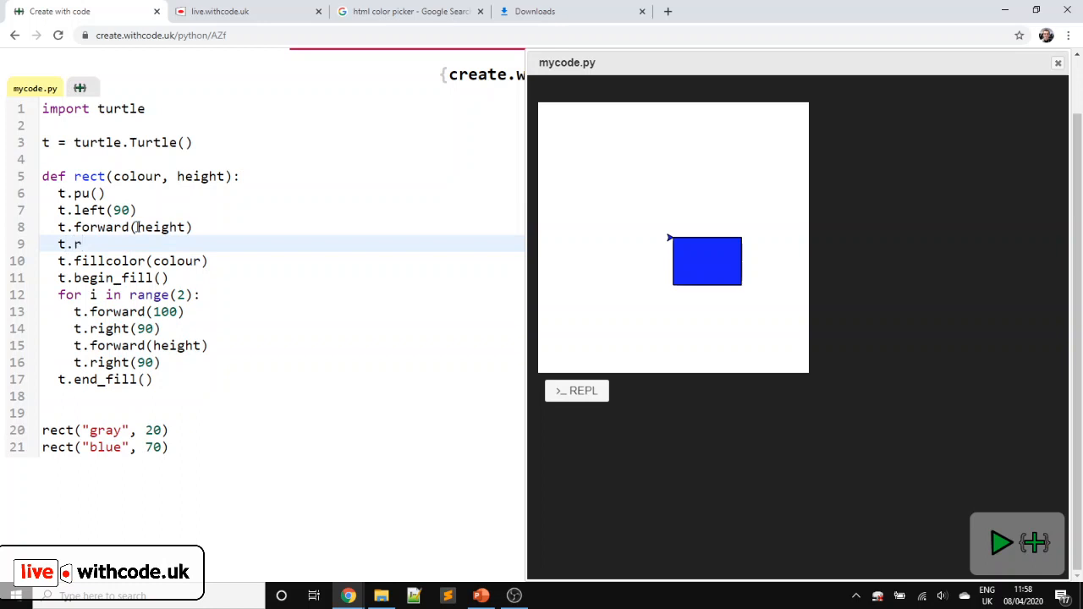
{"action": "type", "text": "ight(90)"}
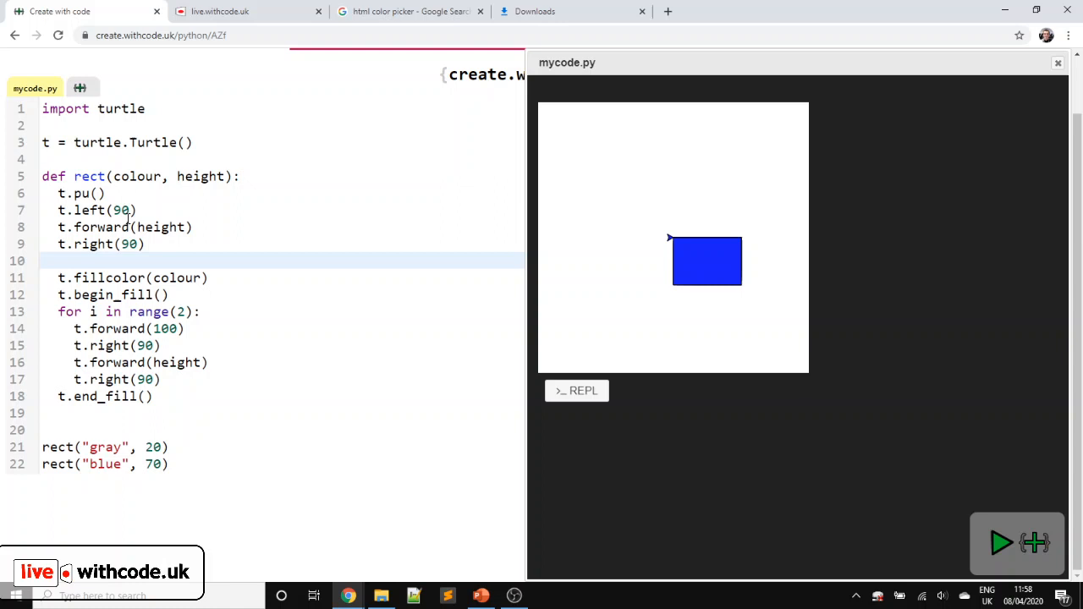
{"action": "type", "text": "t."}
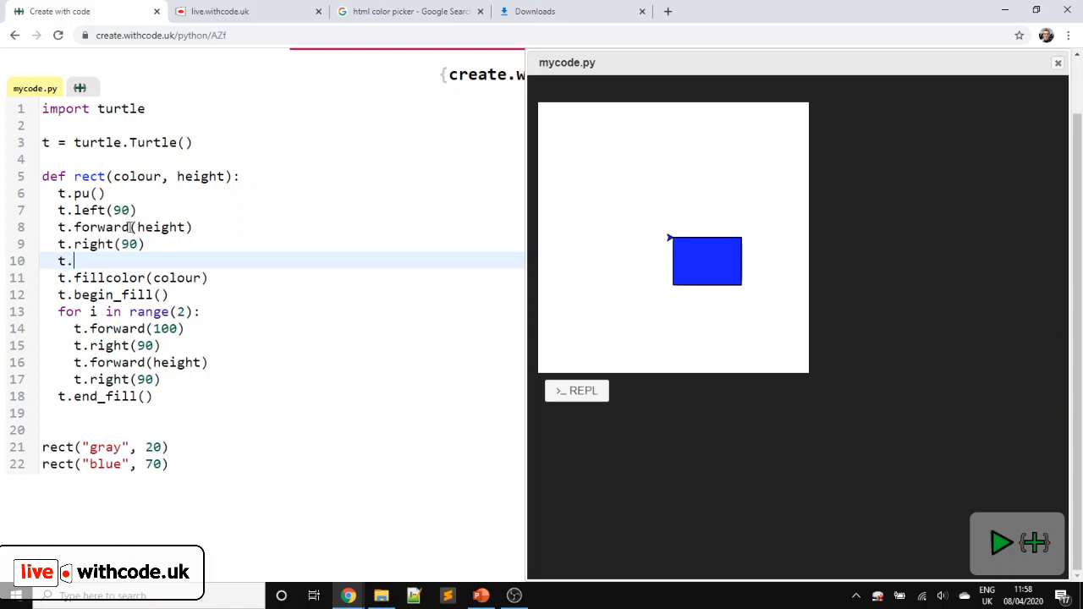
{"action": "left_click", "coordinate": [1002, 543]}
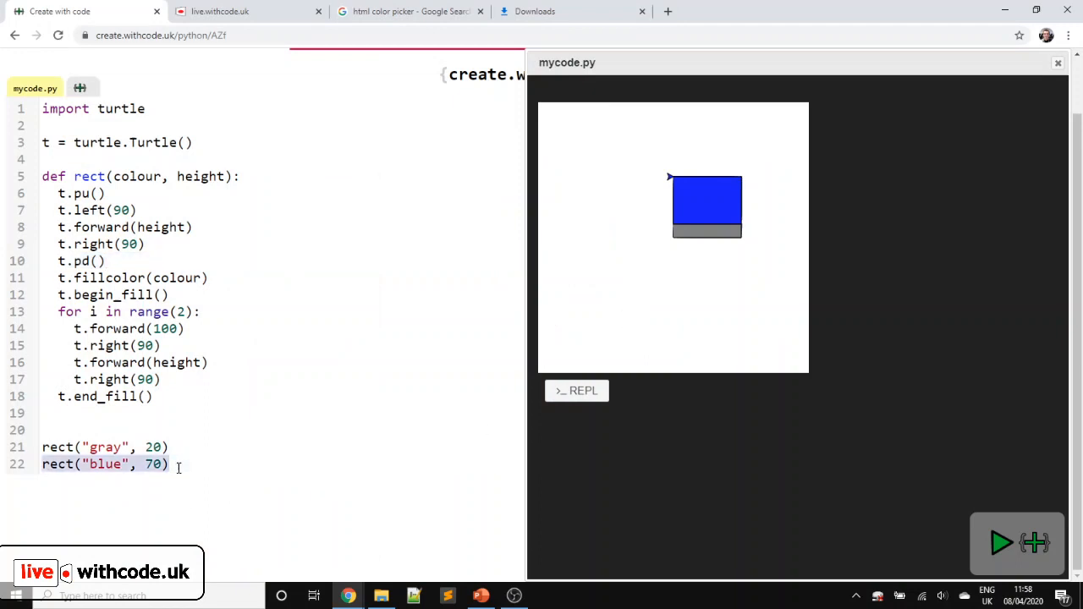
- Duplicate the rect calls with colours white, blue 70, yellow and gray to stack more blocks
{"action": "key", "text": "enter"}
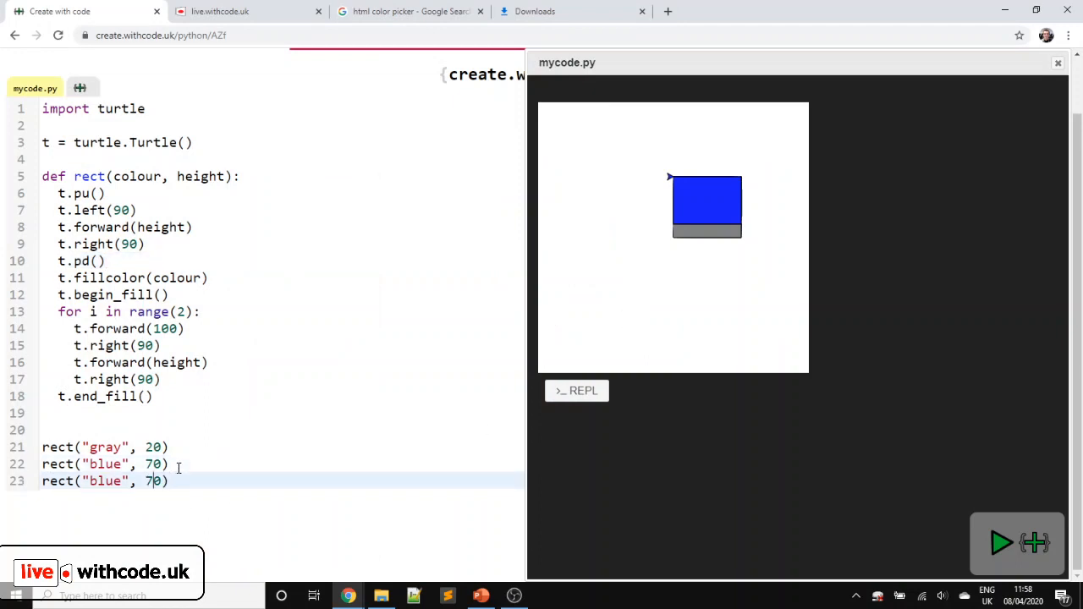
{"action": "type", "text": "white"}
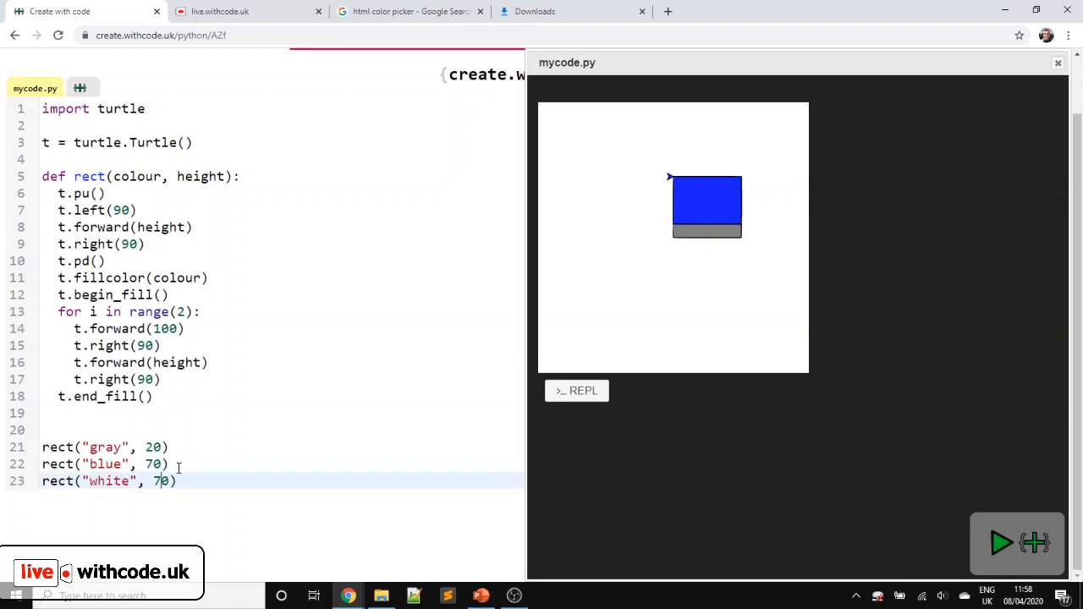
{"action": "type", "text": "rect(\"blue\", 70)"}
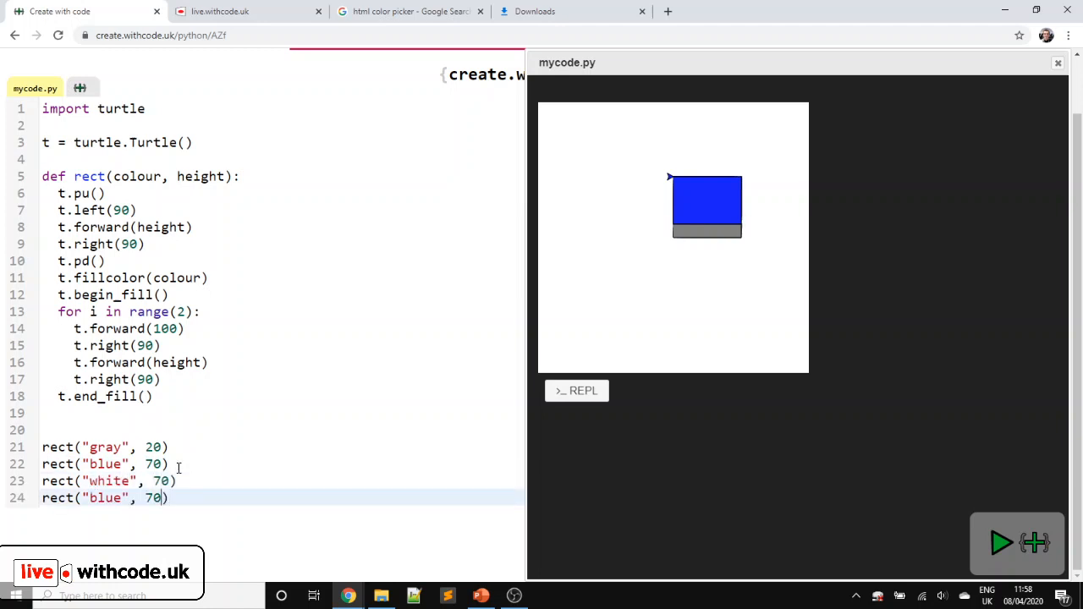
{"action": "type", "text": "yellow"}
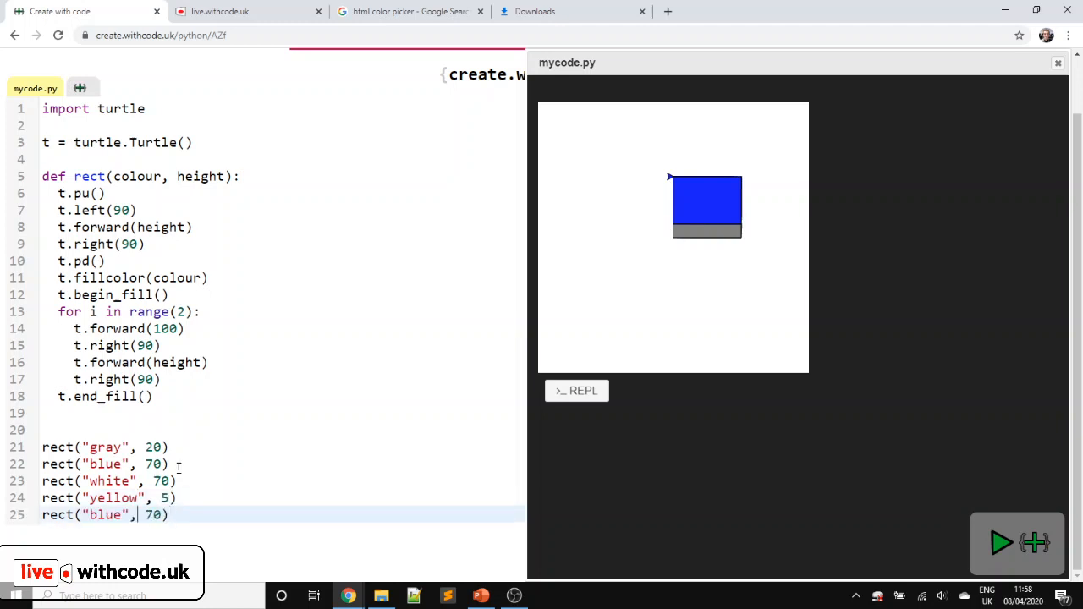
{"action": "type", "text": "gra"}
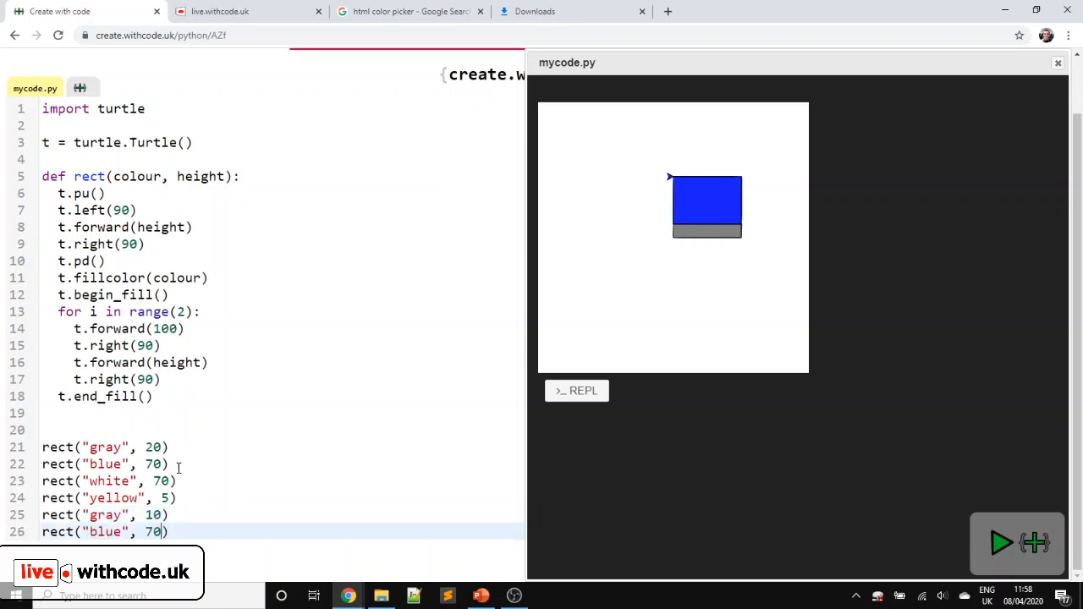
{"action": "type", "text": "yellow\", 30)"}
{"action": "type", "text": "t.speed("}
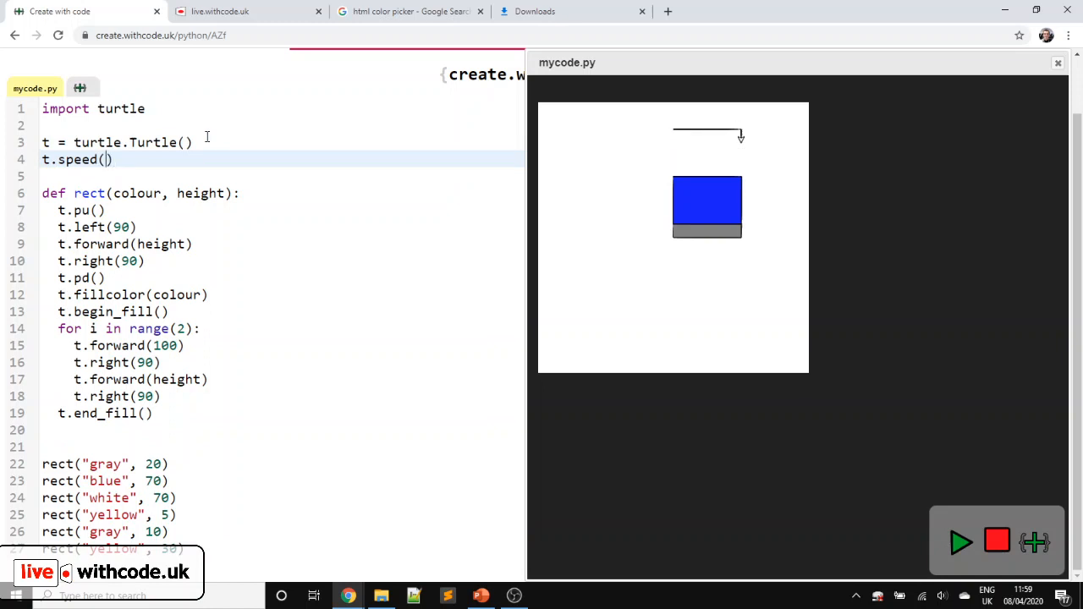
- Set t.speed(0) and run so the gray, blue, white and yellow stack draws instantly
{"action": "type", "text": "0"}
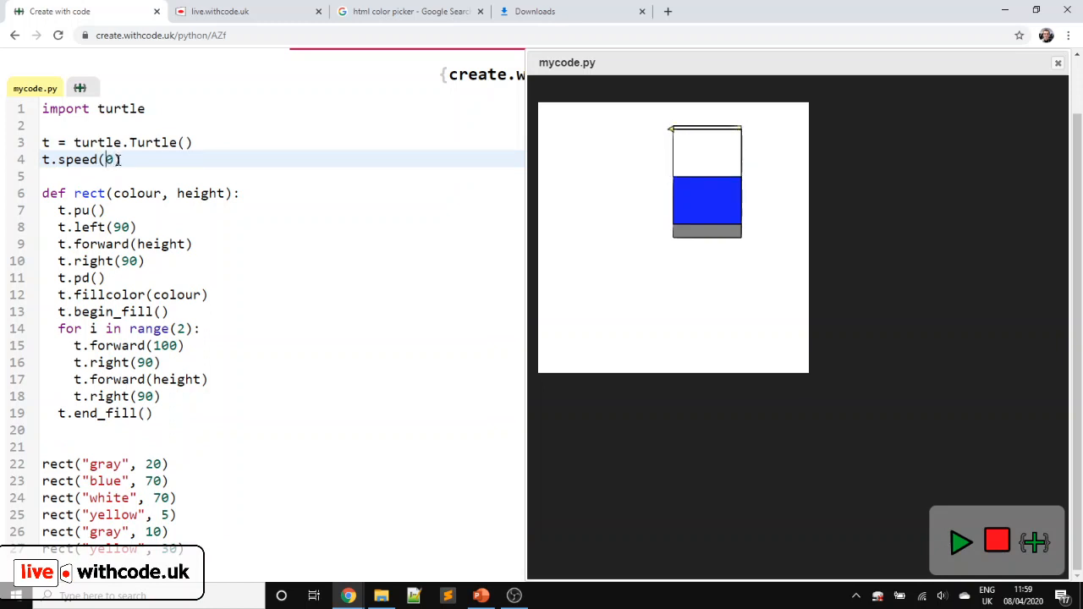
{"action": "left_click", "coordinate": [961, 541]}
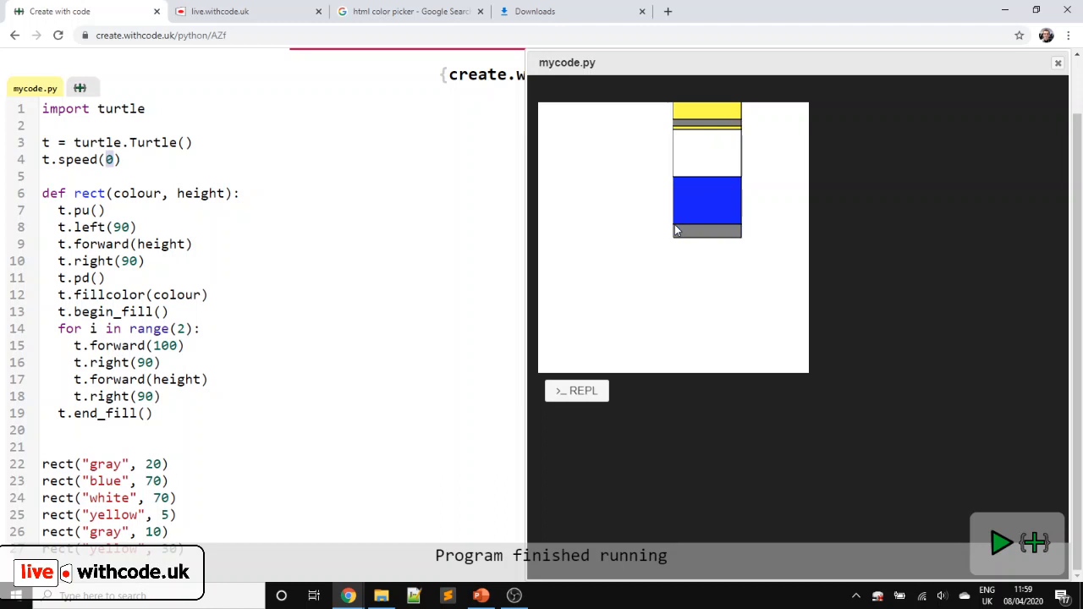
{"action": "mouse_move", "coordinate": [683, 337]}
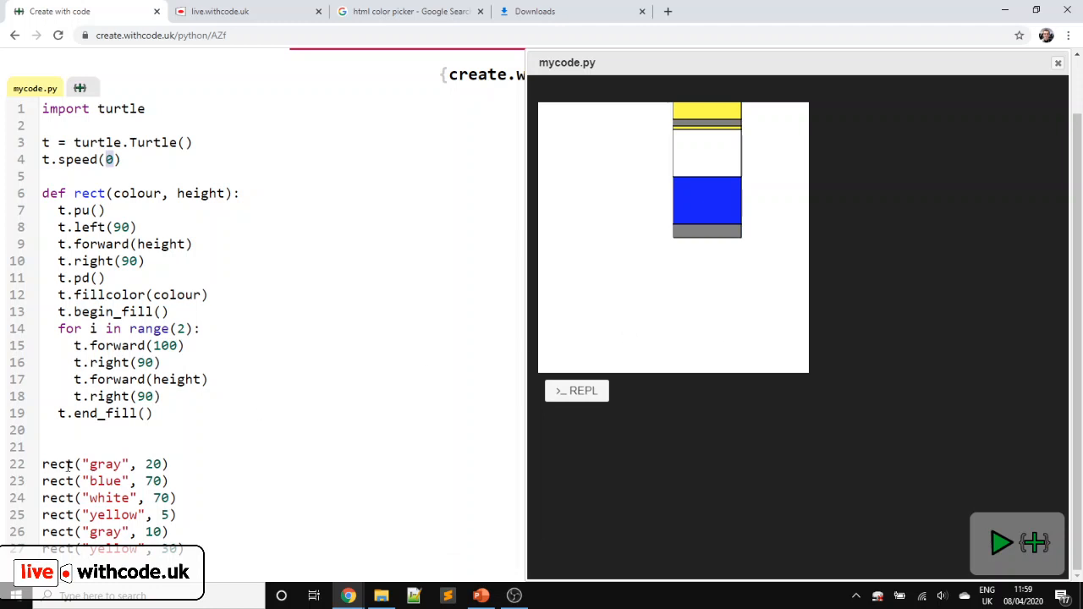
- Add t.pu() and t.goto(-100,-100) before the rect calls to shift Homer's stack
{"action": "left_click", "coordinate": [71, 447]}
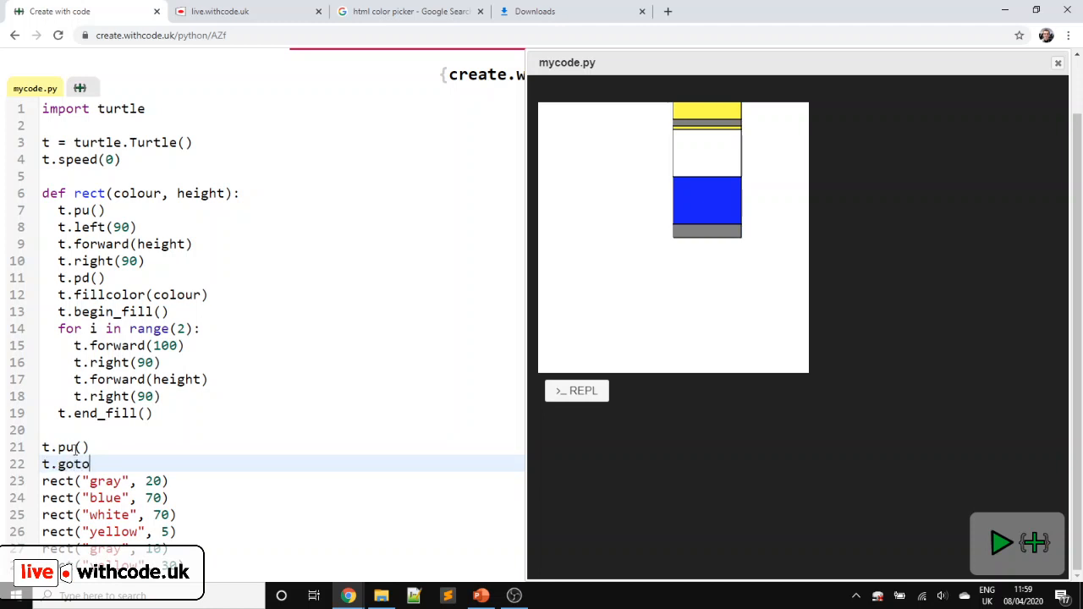
{"action": "type", "text": "(0,0,"}
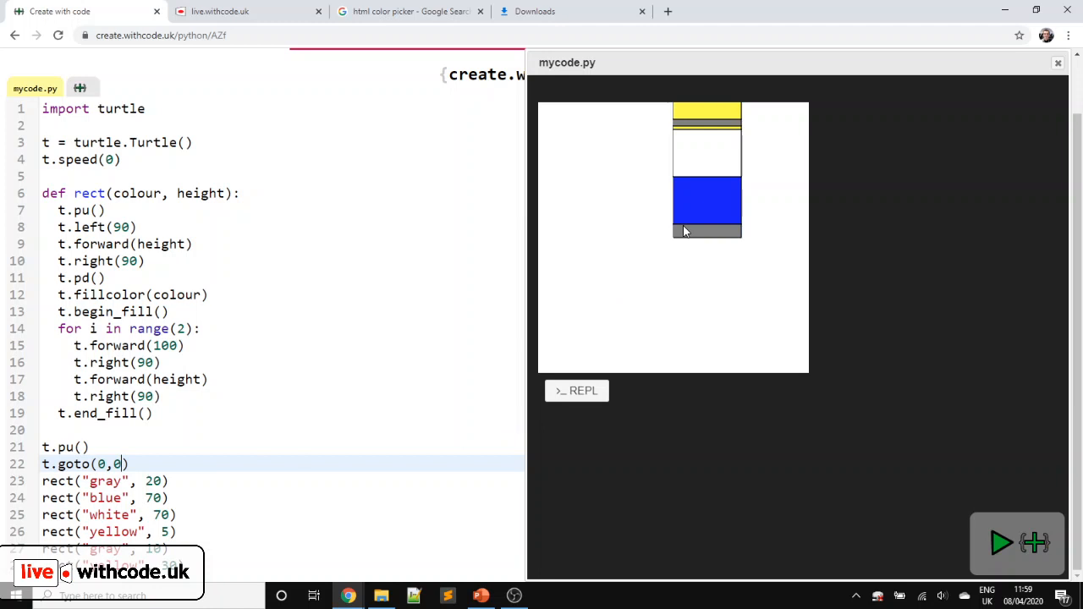
{"action": "mouse_move", "coordinate": [676, 247]}
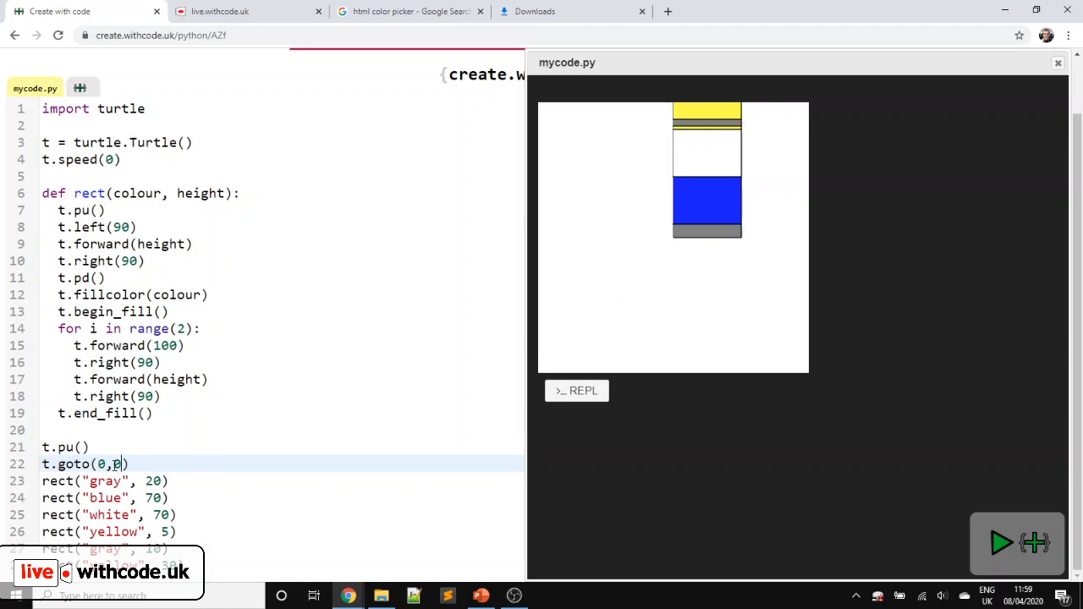
{"action": "type", "text": "-100"}
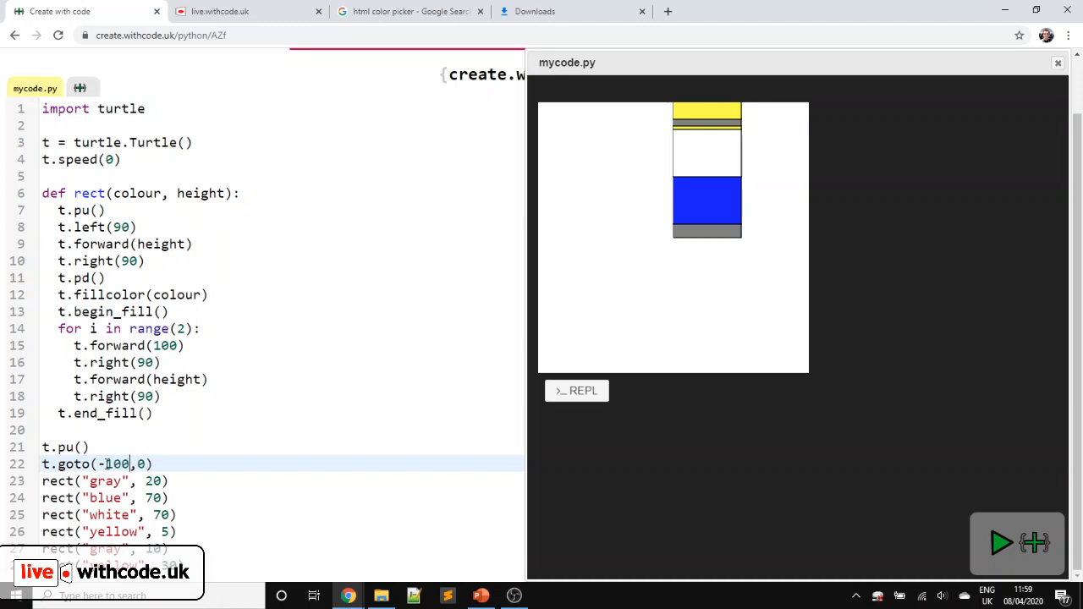
{"action": "type", "text": "-10"}
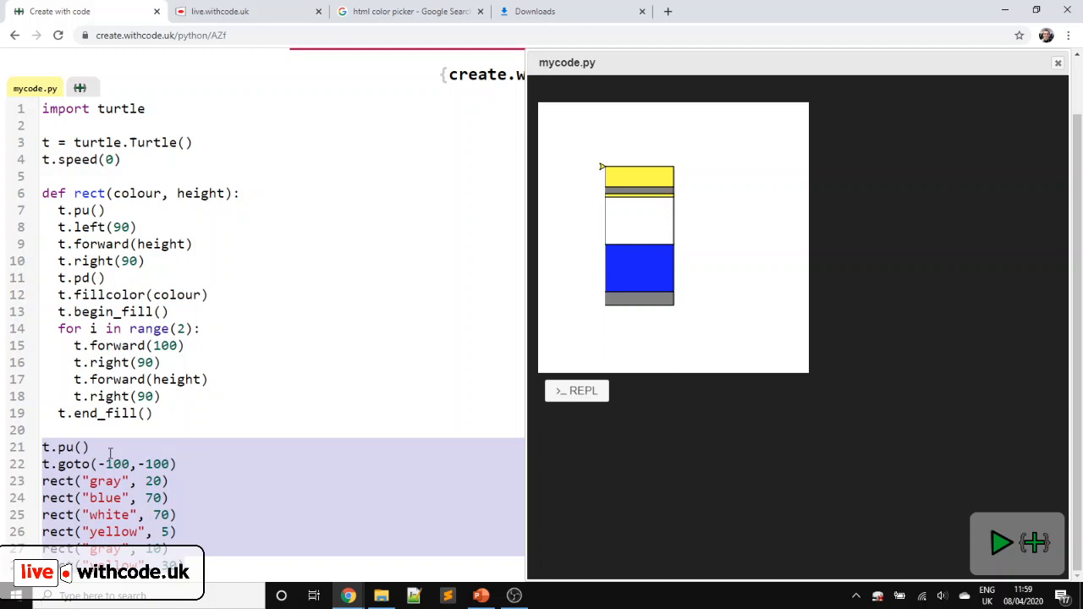
{"action": "scroll", "scroll_direction": "down", "scroll_amount": 3}
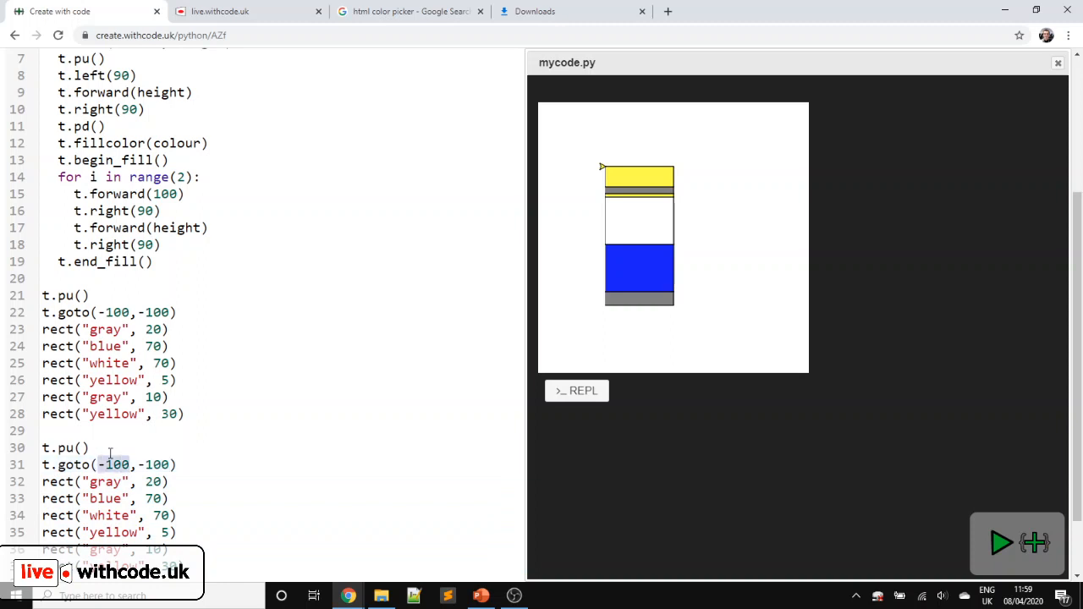
- Start Marge's column at (20,-100) with an orange rect of height 30 and run it
{"action": "type", "text": "20"}
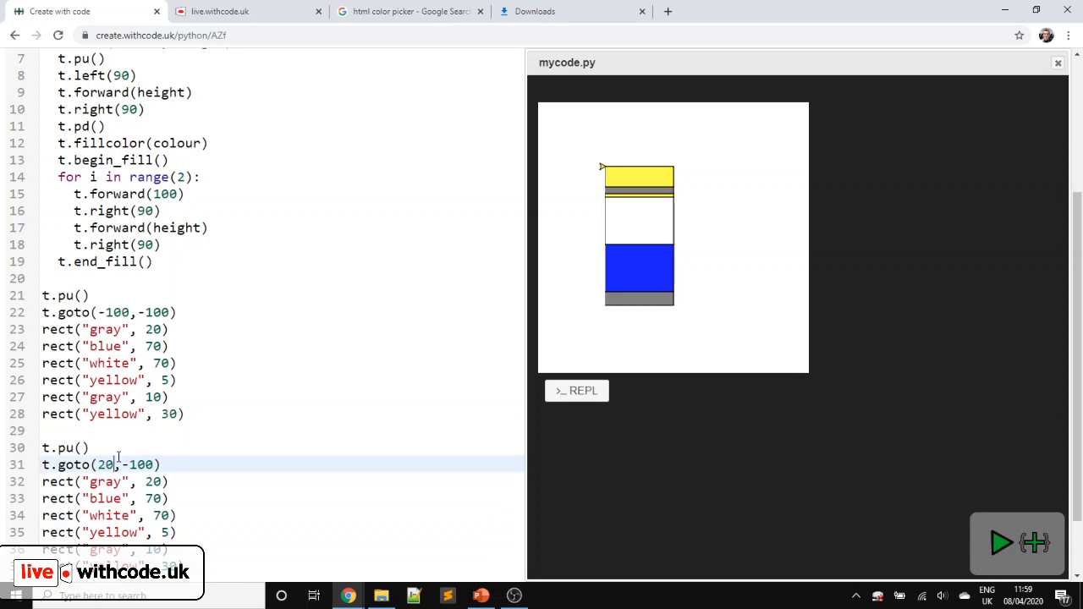
{"action": "left_click", "coordinate": [1002, 543]}
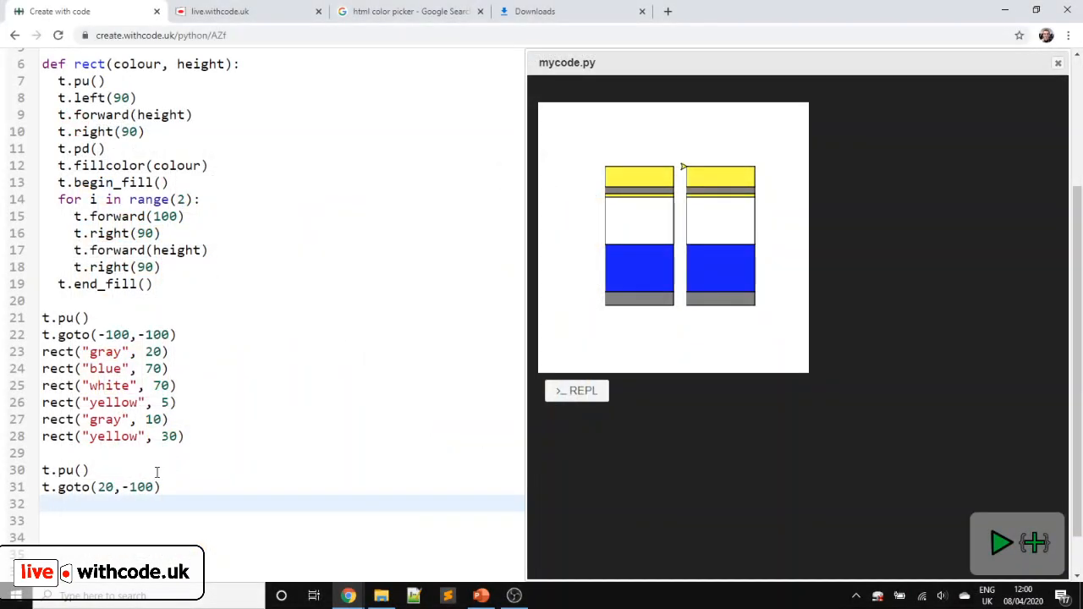
{"action": "type", "text": "rect(\""}
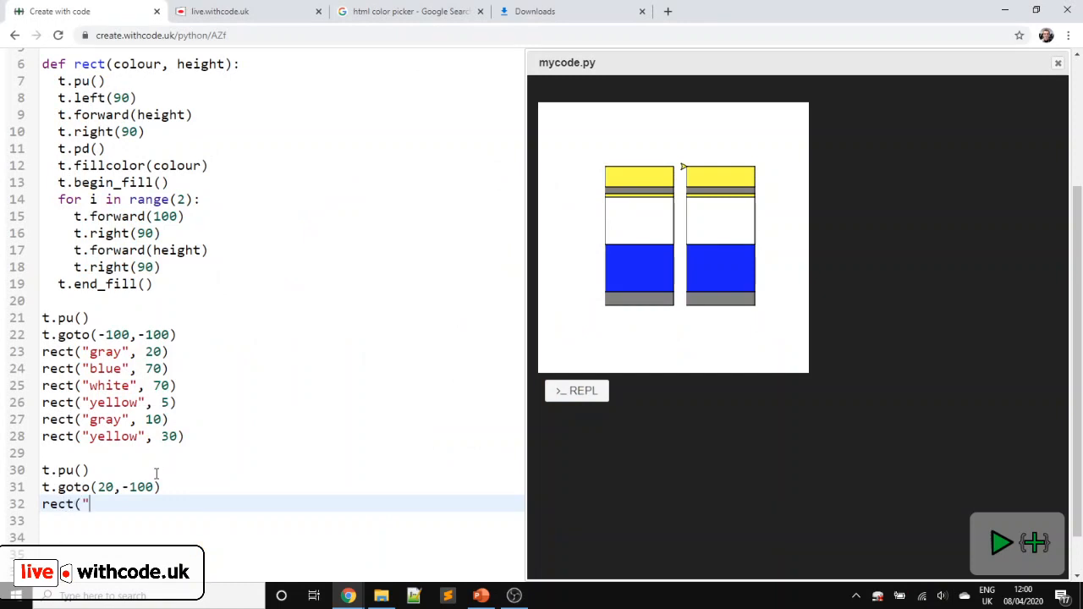
{"action": "type", "text": "orange\","}
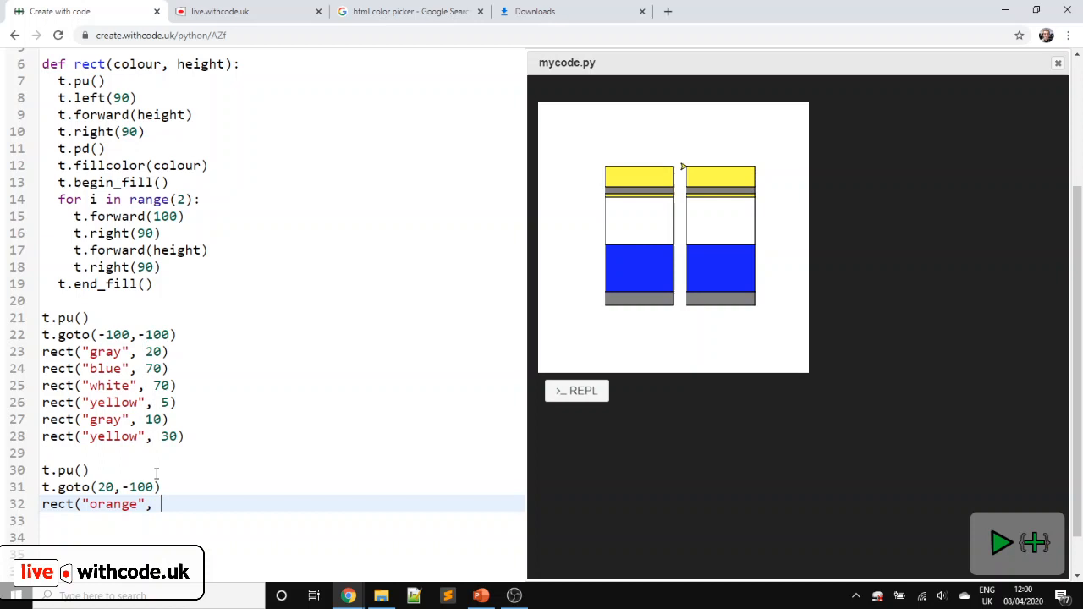
{"action": "type", "text": "30"}
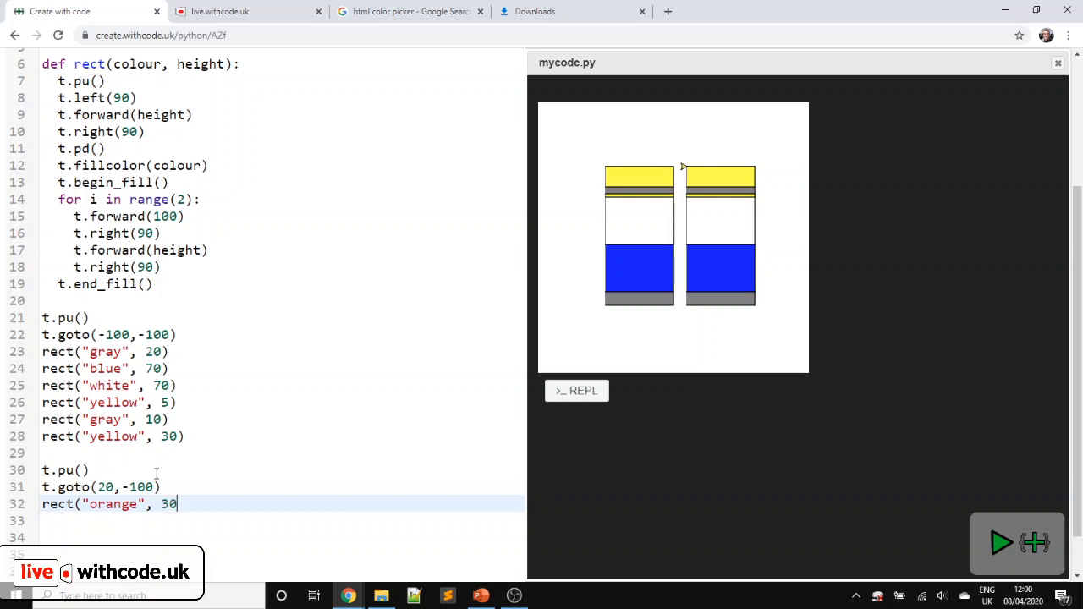
{"action": "left_click", "coordinate": [1002, 543]}
{"action": "type", "text": "20"}
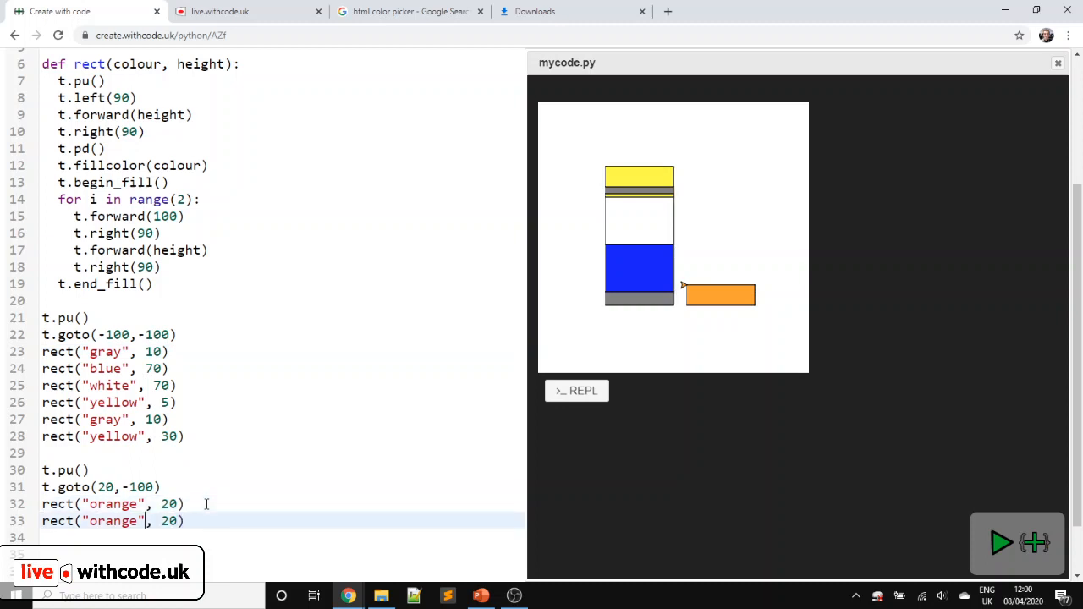
- Add yellow and 'tealy green' rects to Marge's column; the green renders black
{"action": "type", "text": "yellow"}
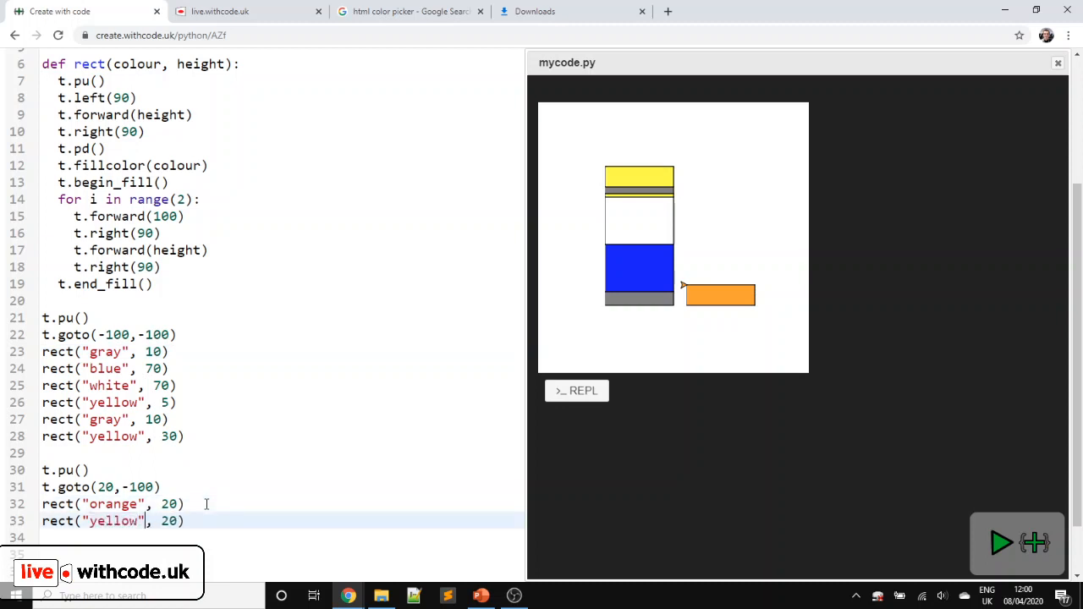
{"action": "key", "text": "BackSpace"}
{"action": "type", "text": "4"}
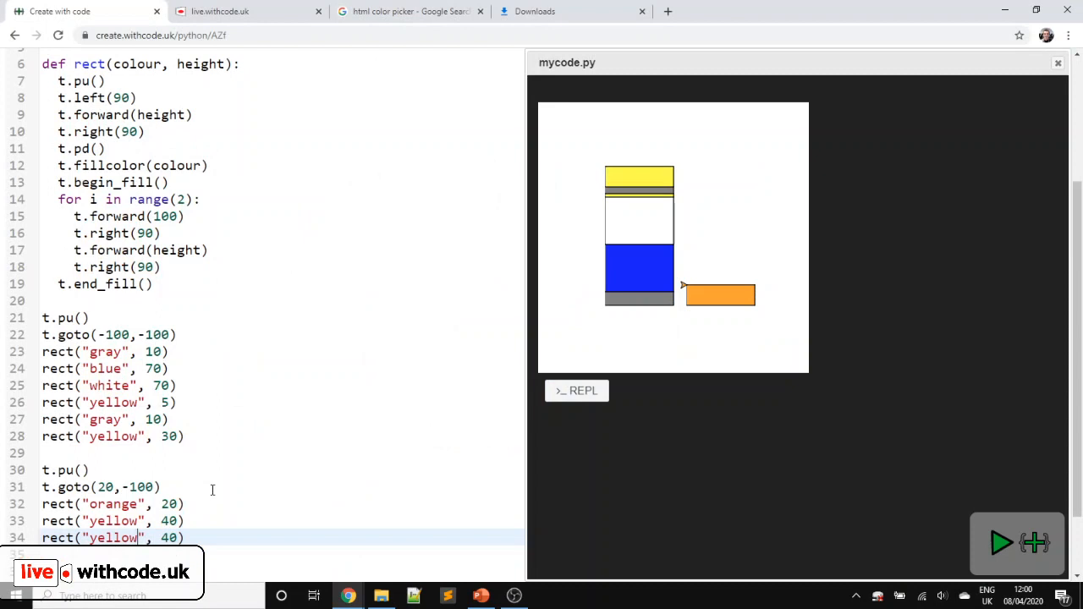
{"action": "type", "text": "tealy"}
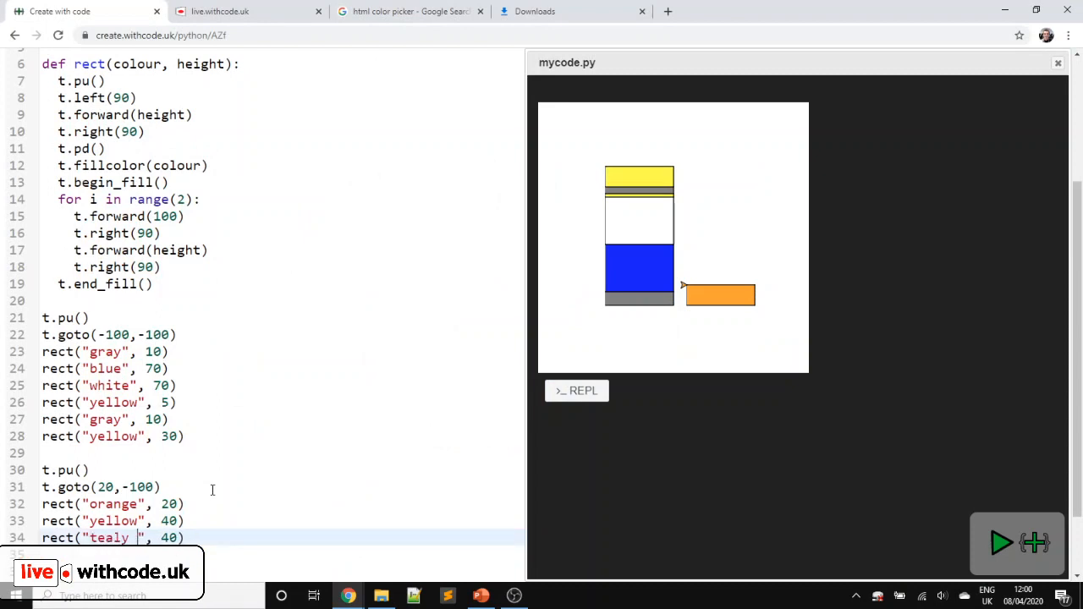
{"action": "left_click", "coordinate": [1001, 543]}
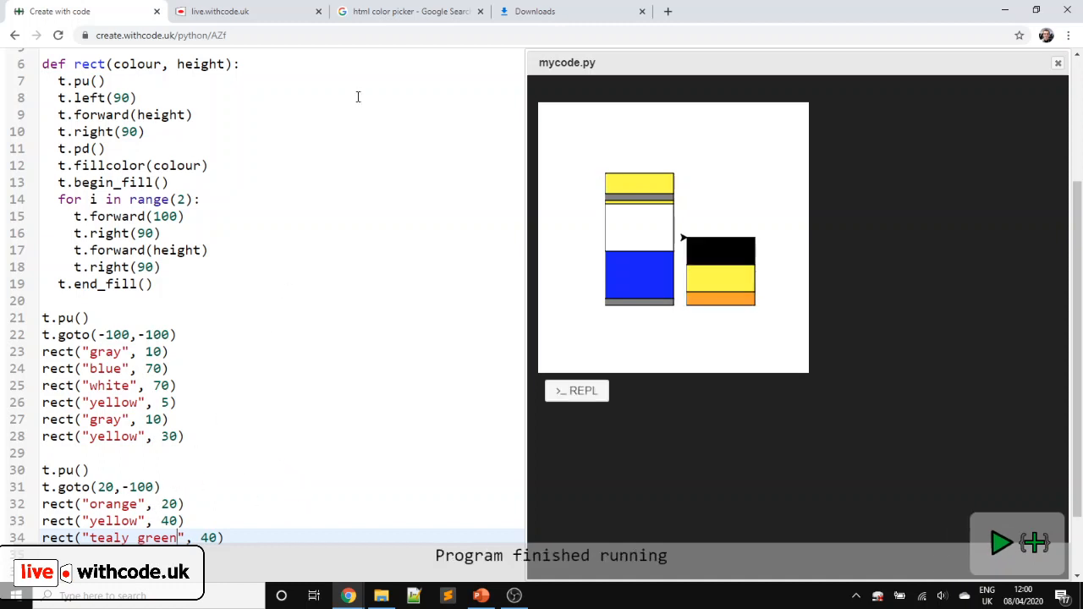
- Look up a light green hex code in the Google colour picker and return to the code
{"action": "left_click", "coordinate": [409, 10]}
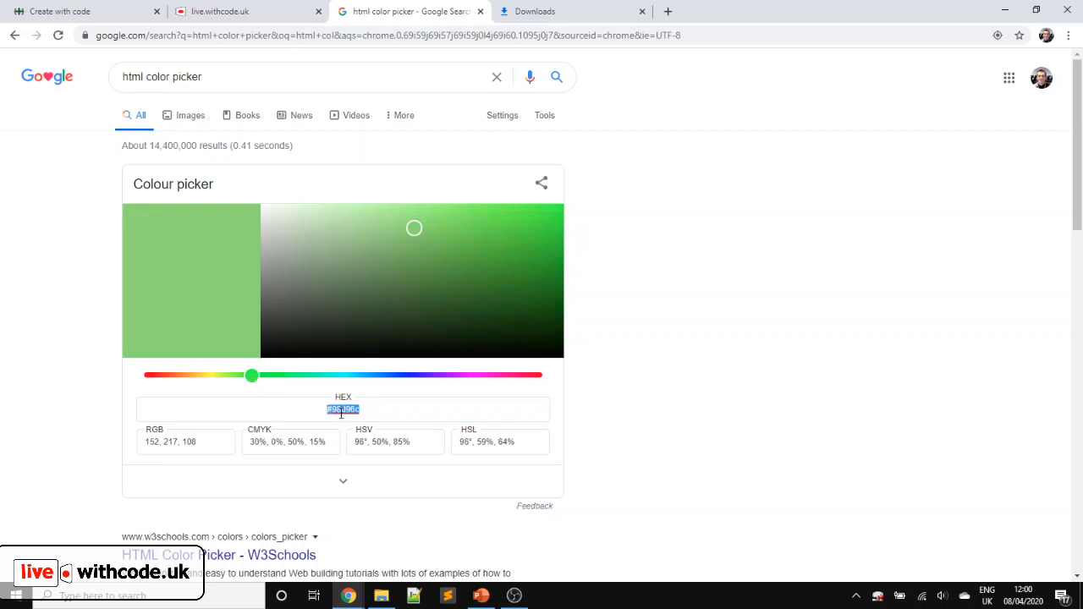
{"action": "left_click", "coordinate": [84, 11]}
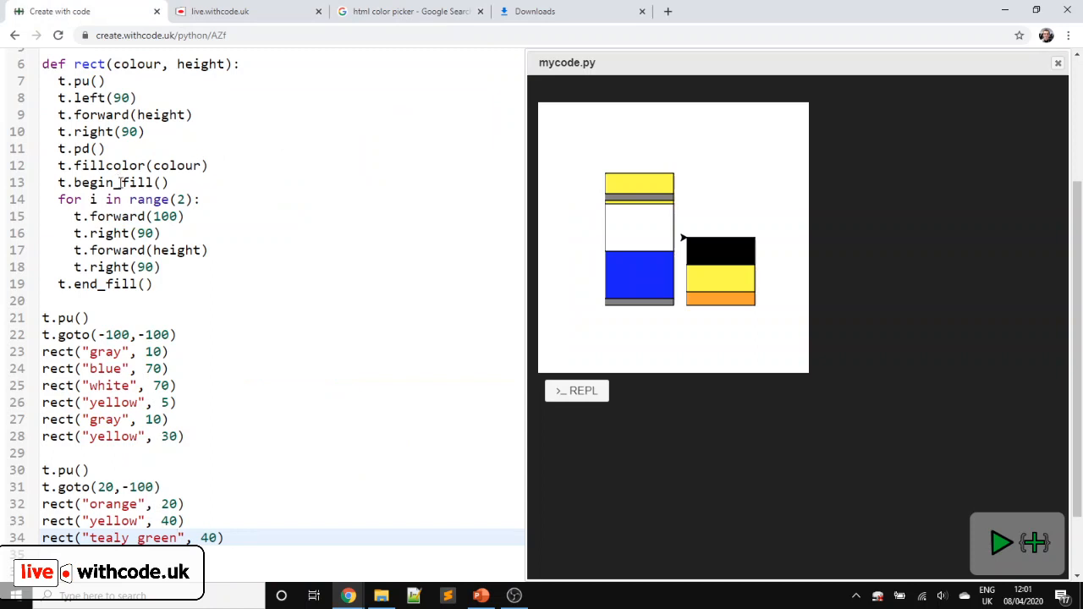
- Replace 'tealy green' with #98d96c so Marge's top block draws light green
{"action": "type", "text": "#98d96c"}
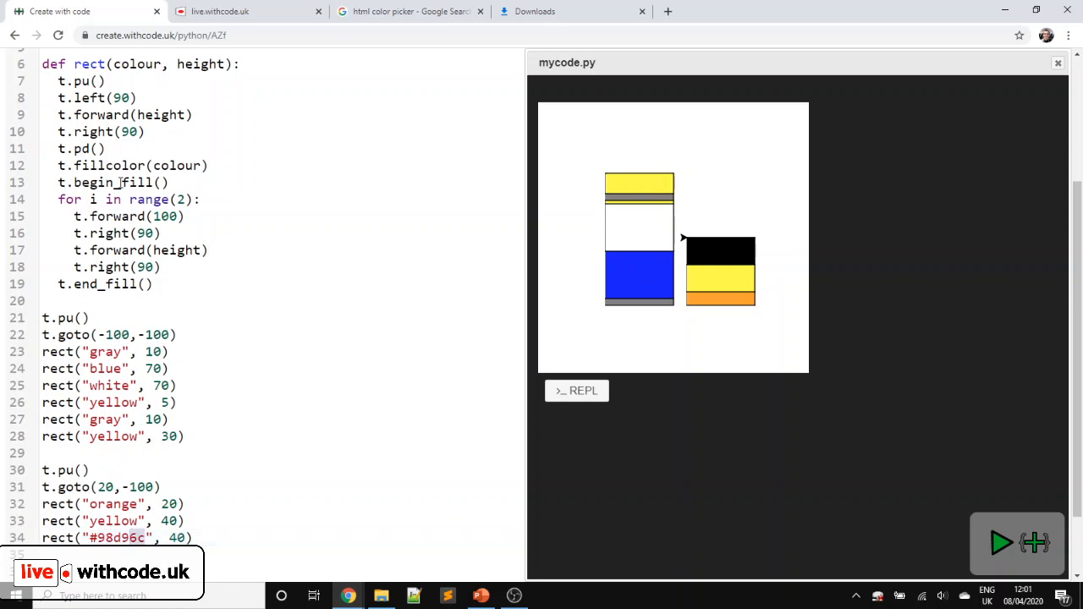
{"action": "left_click", "coordinate": [1002, 543]}
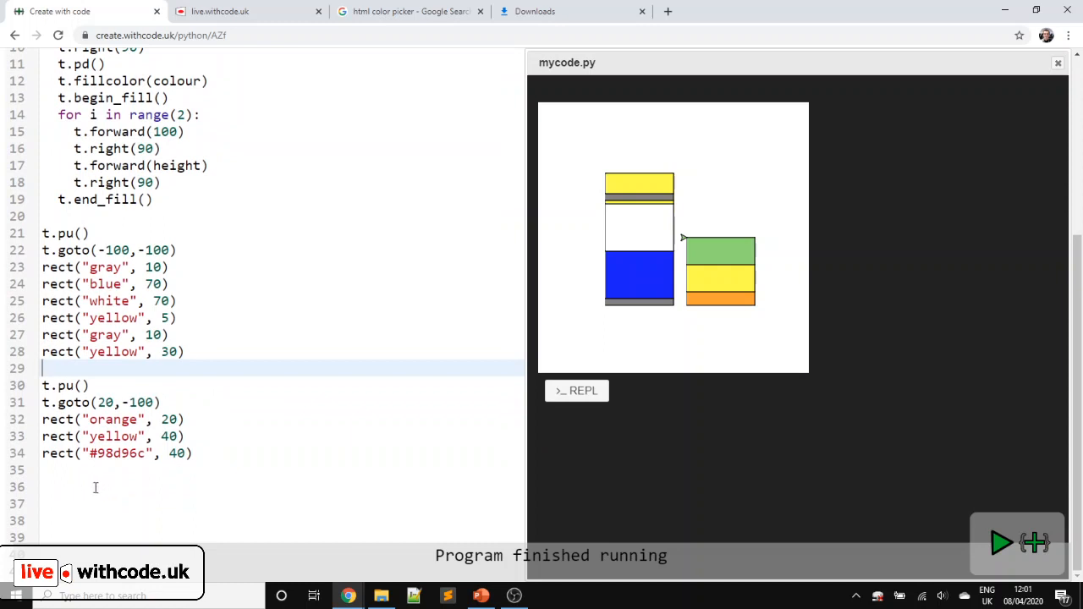
- Add '# Challenge' comments 1) finish Marge and 2) make Marge thinner than Homer
{"action": "type", "text": "# c"}
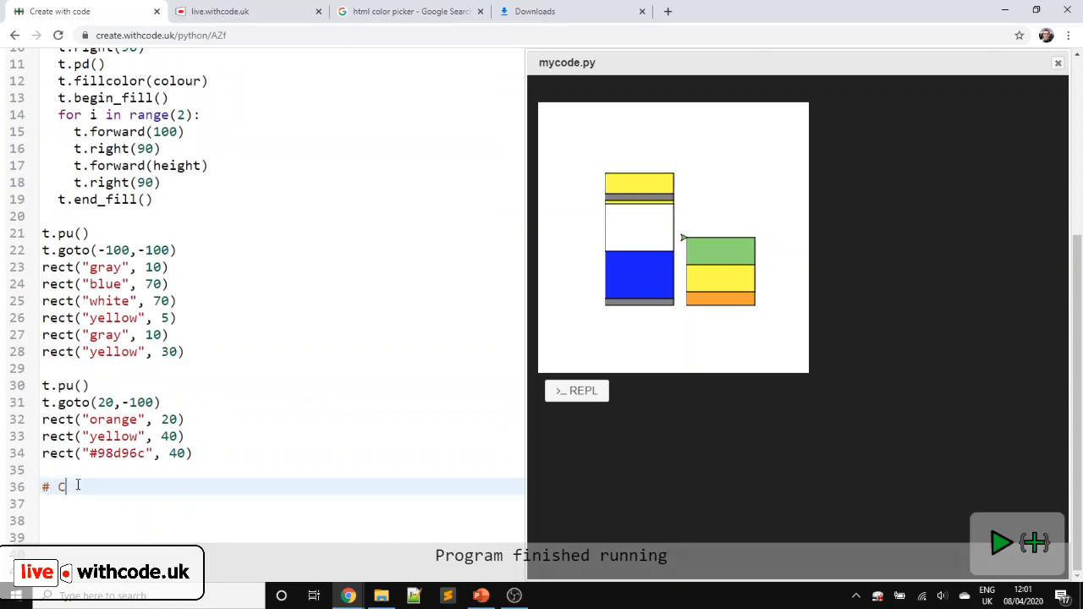
{"action": "type", "text": "hallenge"}
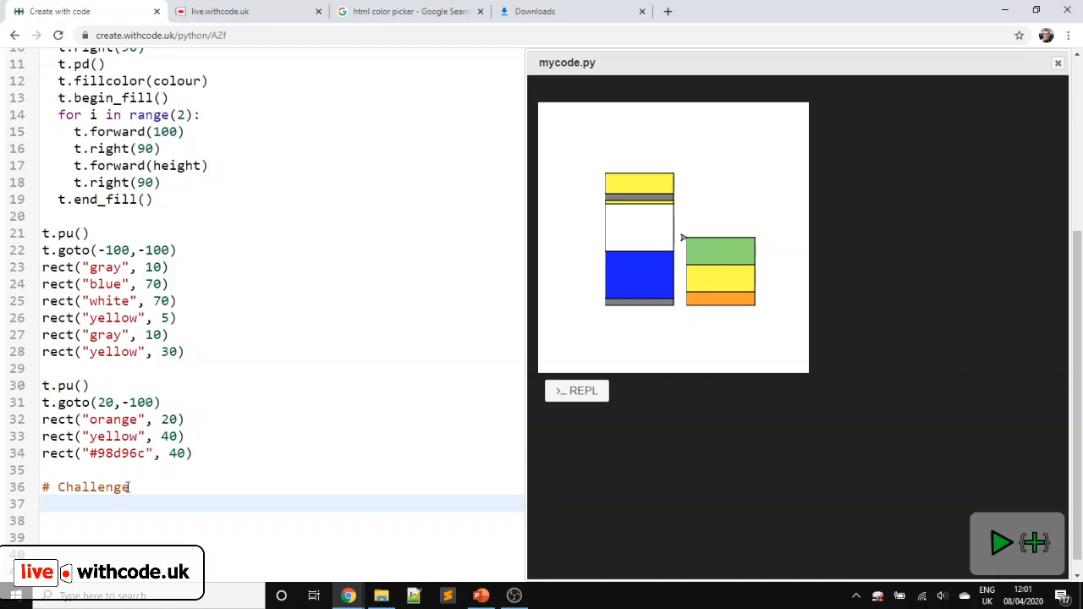
{"action": "type", "text": "1"}
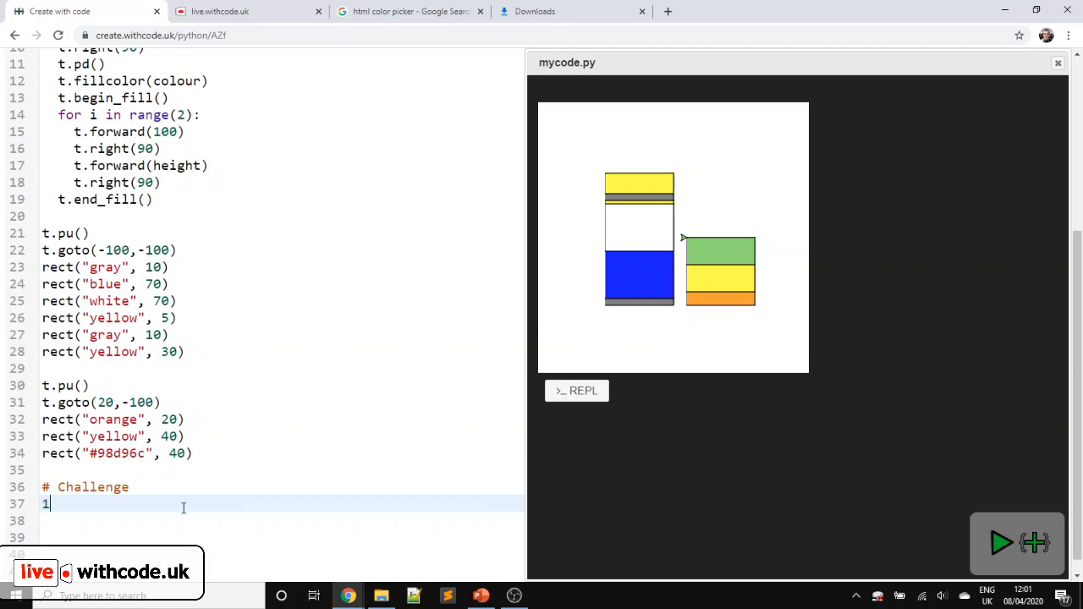
{"action": "type", "text": "#)"}
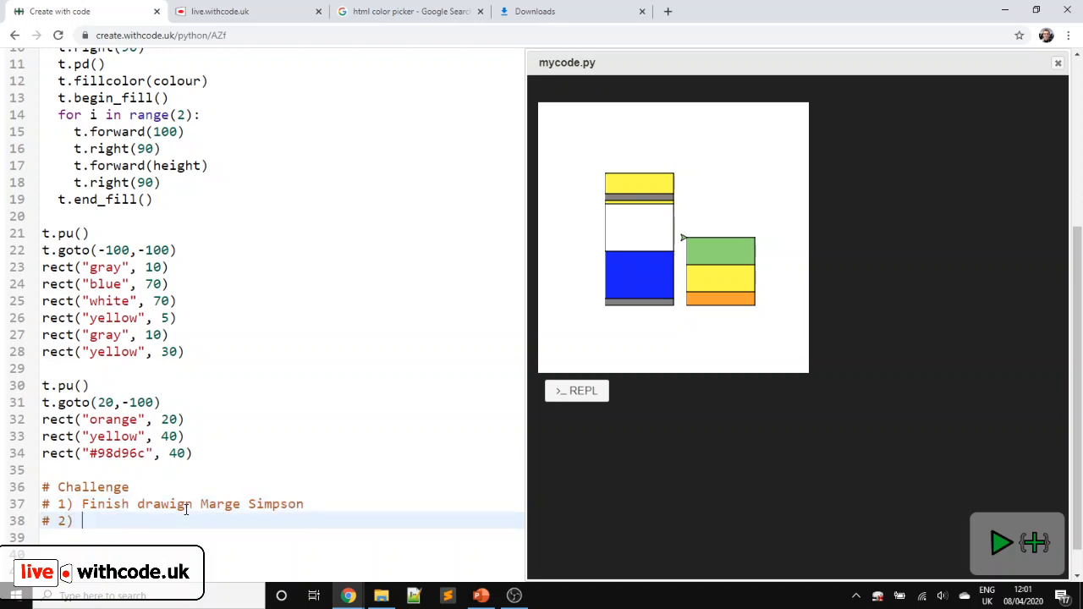
{"action": "type", "text": "Adapt the"}
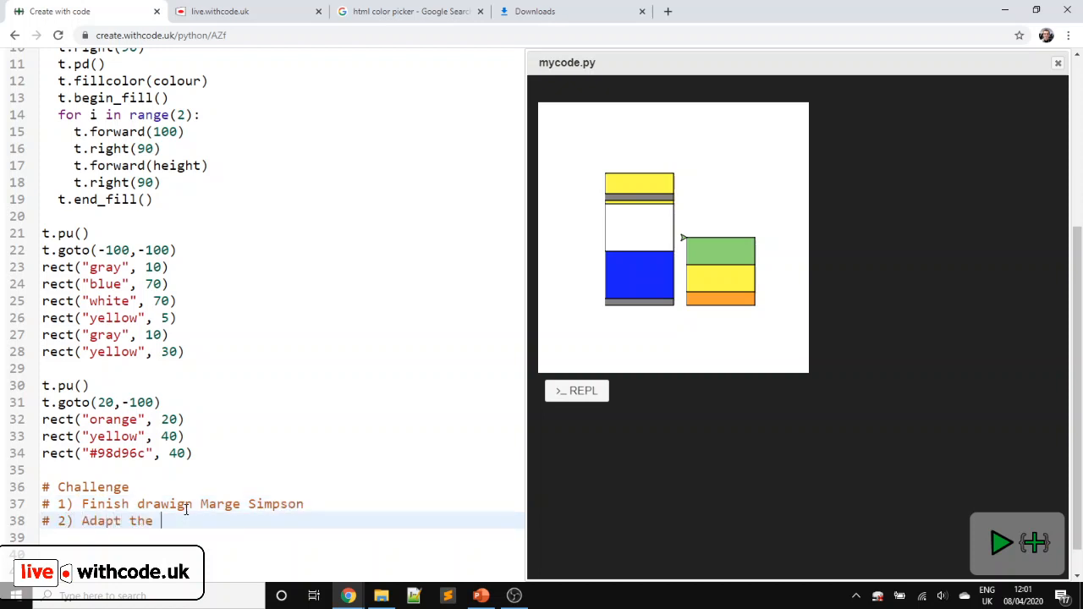
{"action": "type", "text": "code code so that Marge is thinner than"}
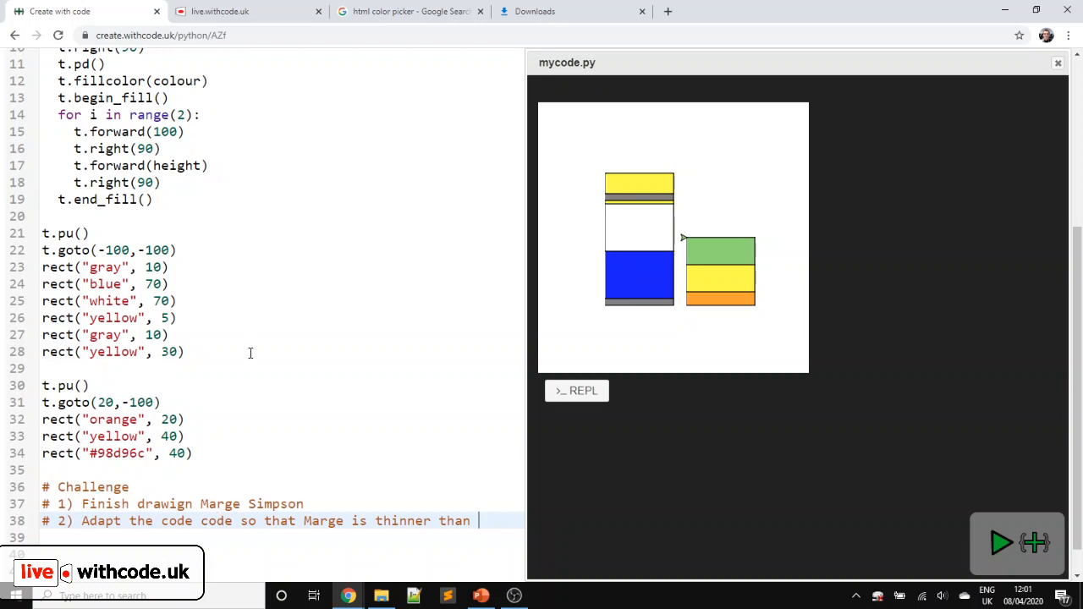
{"action": "type", "text": "Homer"}
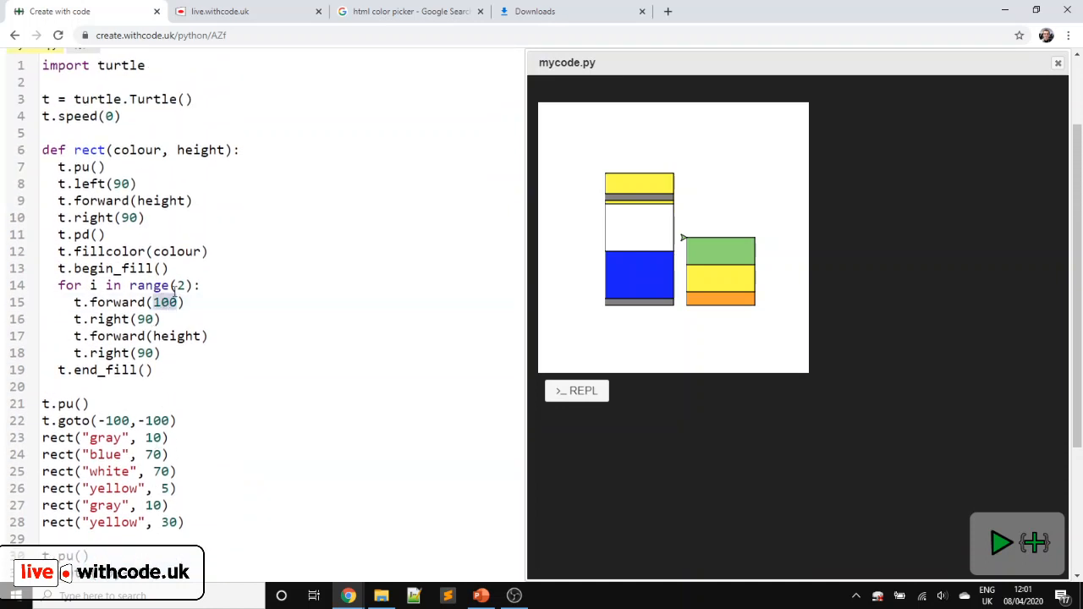
- Add challenge 3) draw a cartoon character of your choice, then run to save
{"action": "left_click", "coordinate": [229, 149]}
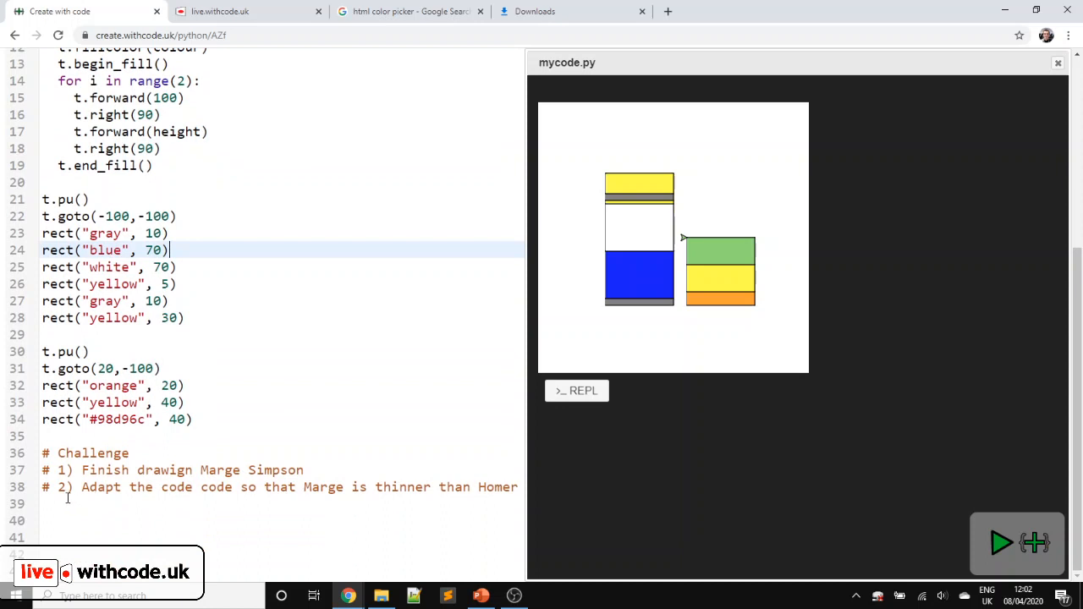
{"action": "type", "text": "# 3) Draw any"}
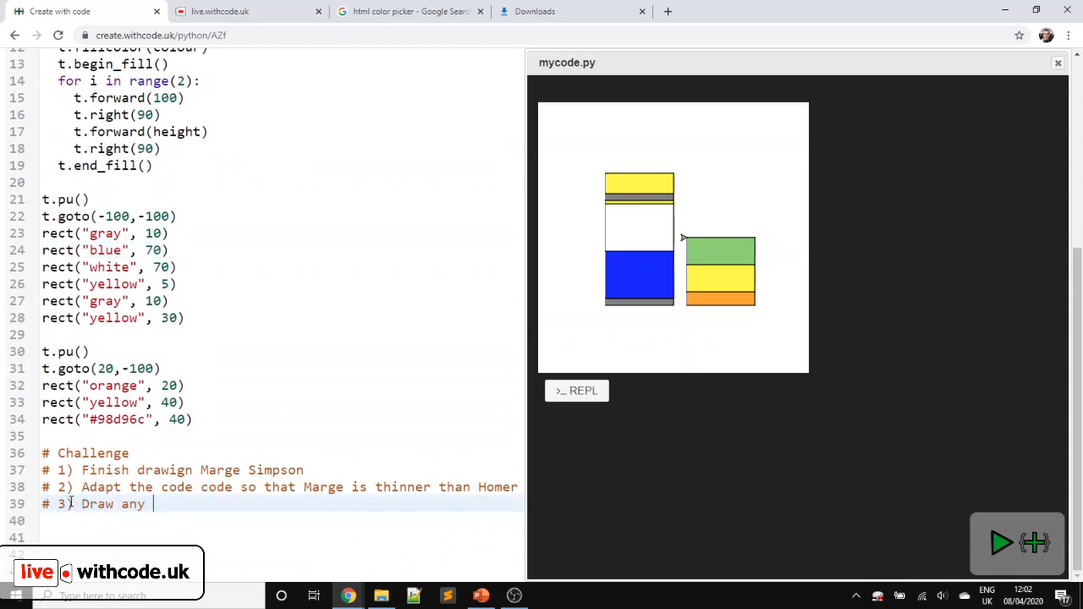
{"action": "type", "text": "cartoon character of"}
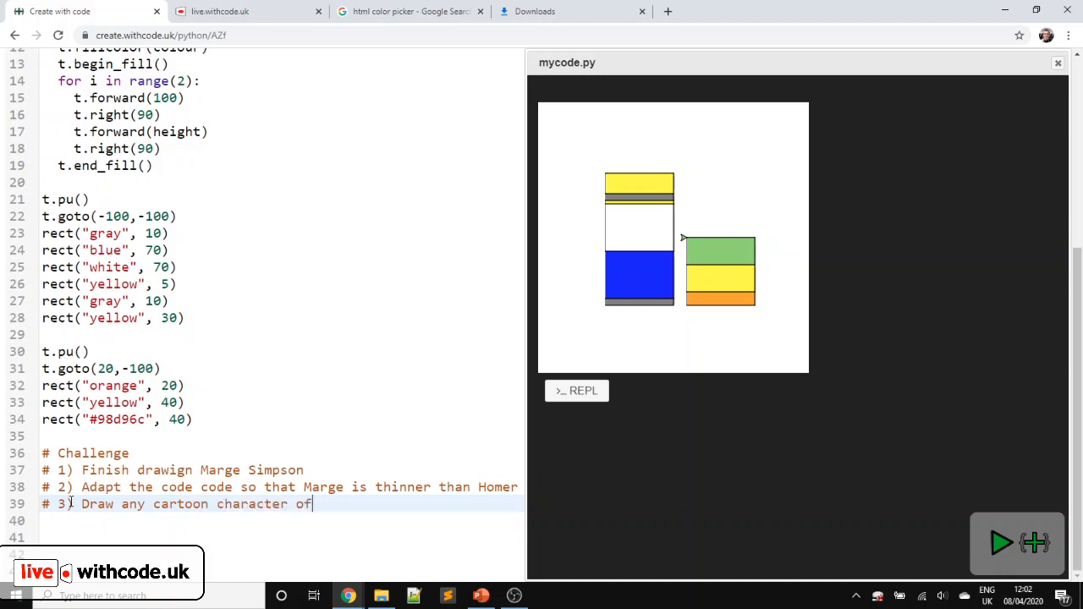
{"action": "type", "text": "your choice"}
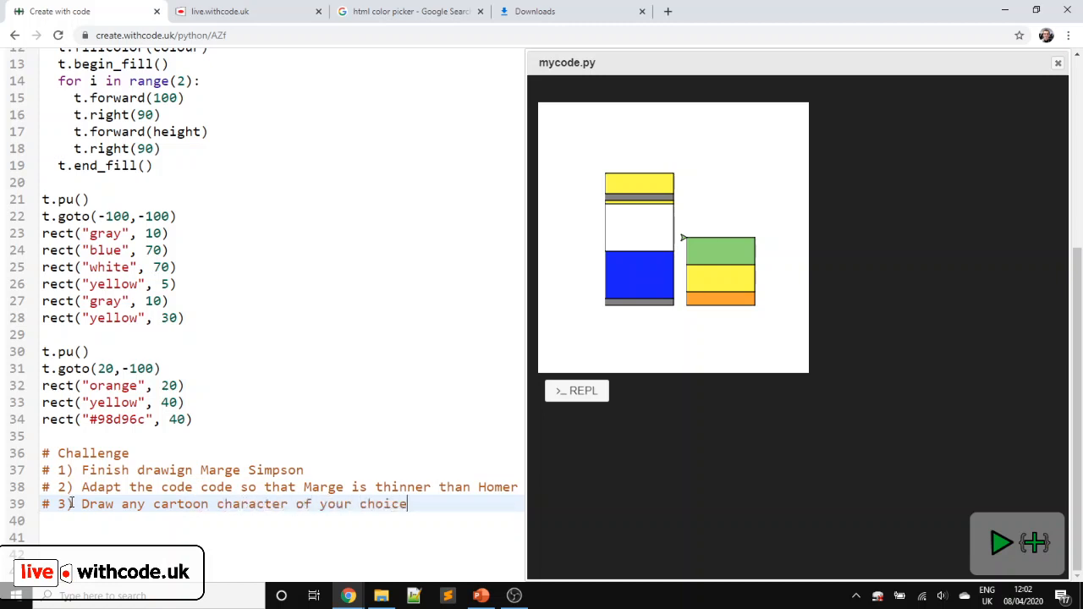
{"action": "left_click", "coordinate": [1002, 543]}
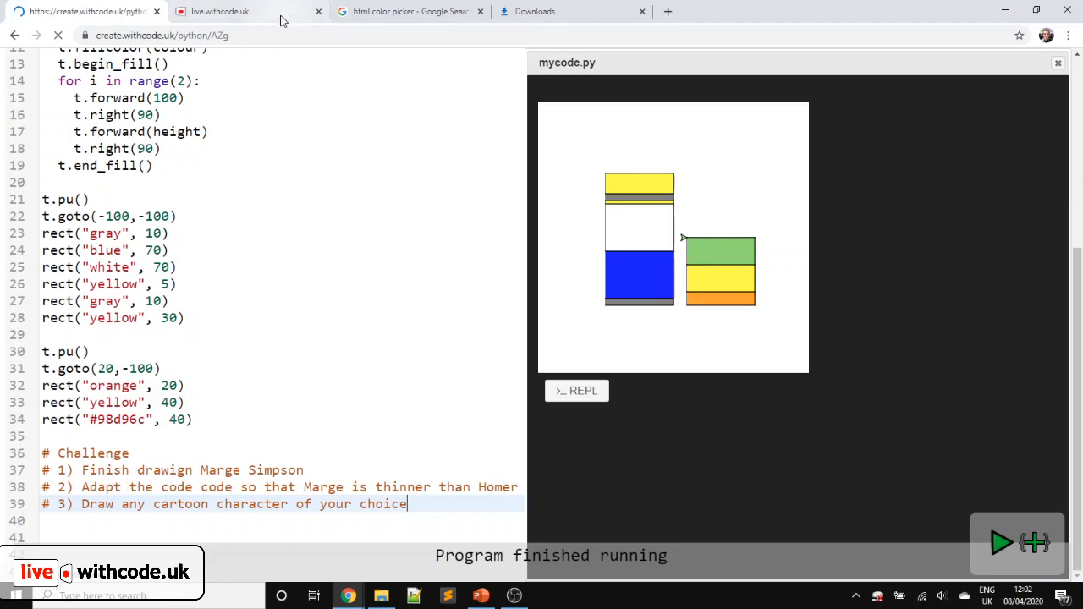
- Browse the live.withcode.uk page's four activity cards: type, try, KPRIDE challenges, more resources
{"action": "left_click", "coordinate": [220, 10]}
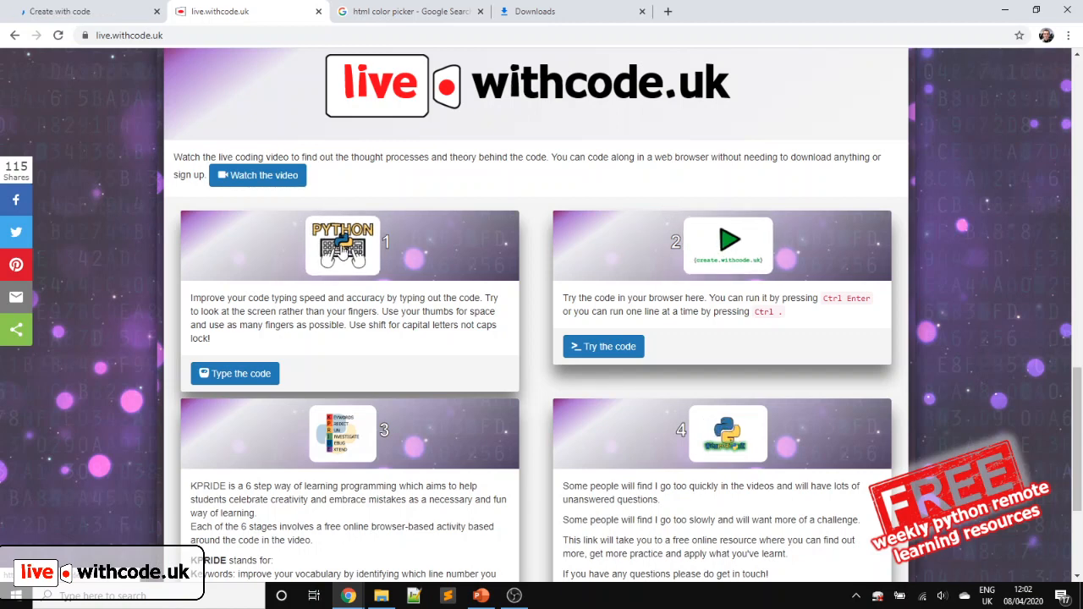
{"action": "scroll", "scroll_direction": "down", "scroll_amount": 3}
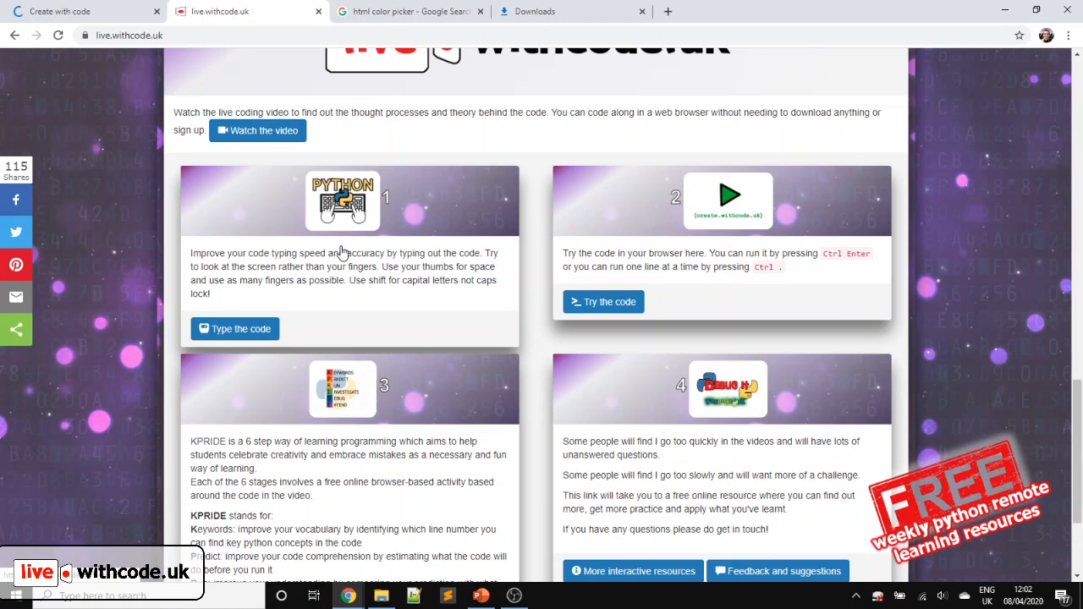
{"action": "scroll", "scroll_direction": "down", "scroll_amount": 3}
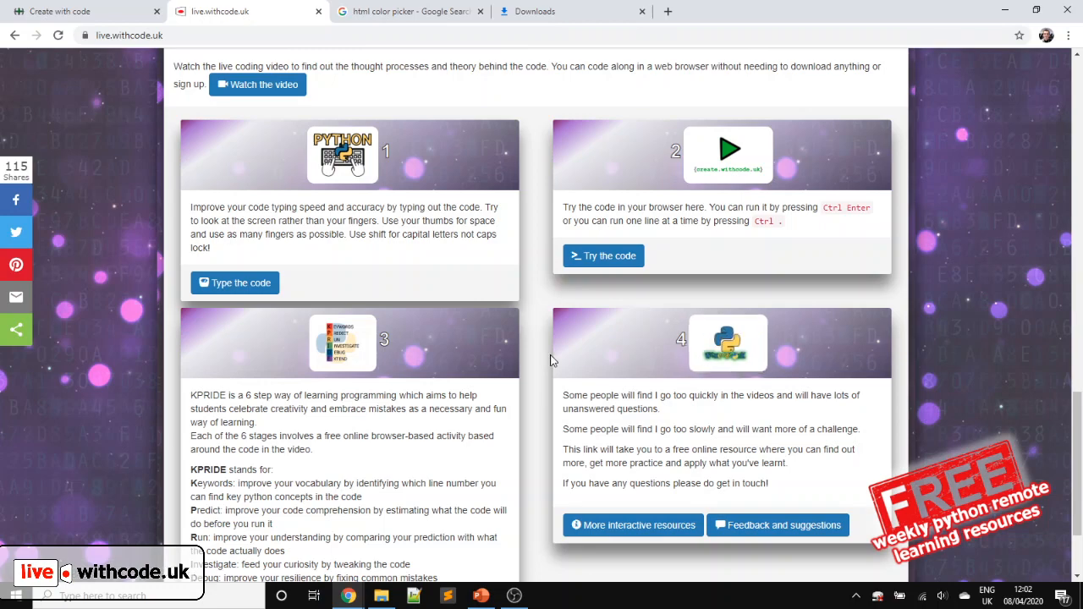
{"action": "scroll", "scroll_direction": "down", "scroll_amount": 3}
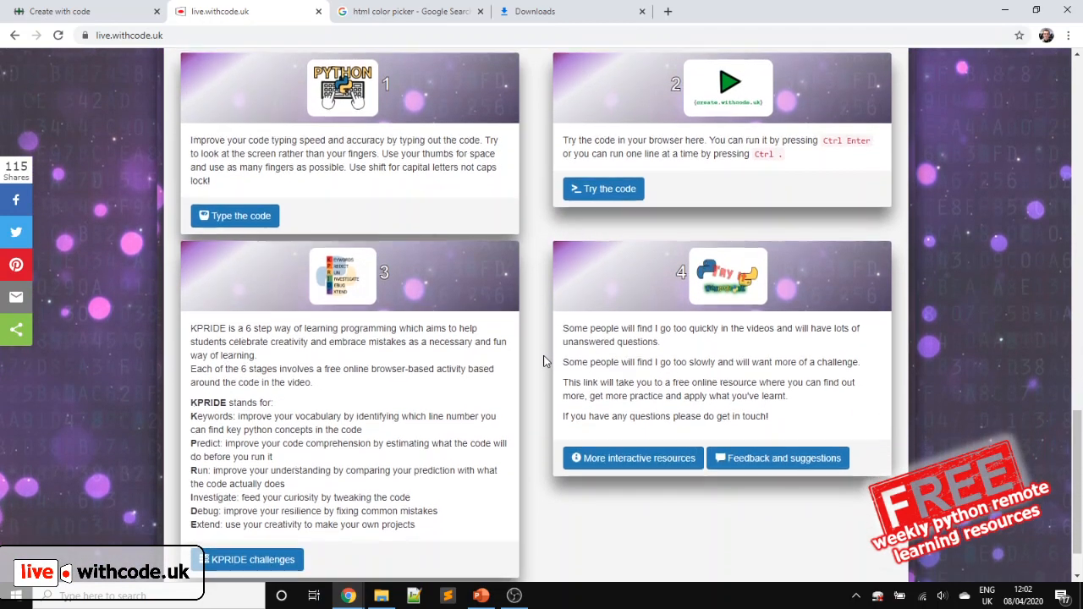
{"action": "scroll", "scroll_direction": "down", "scroll_amount": 3}
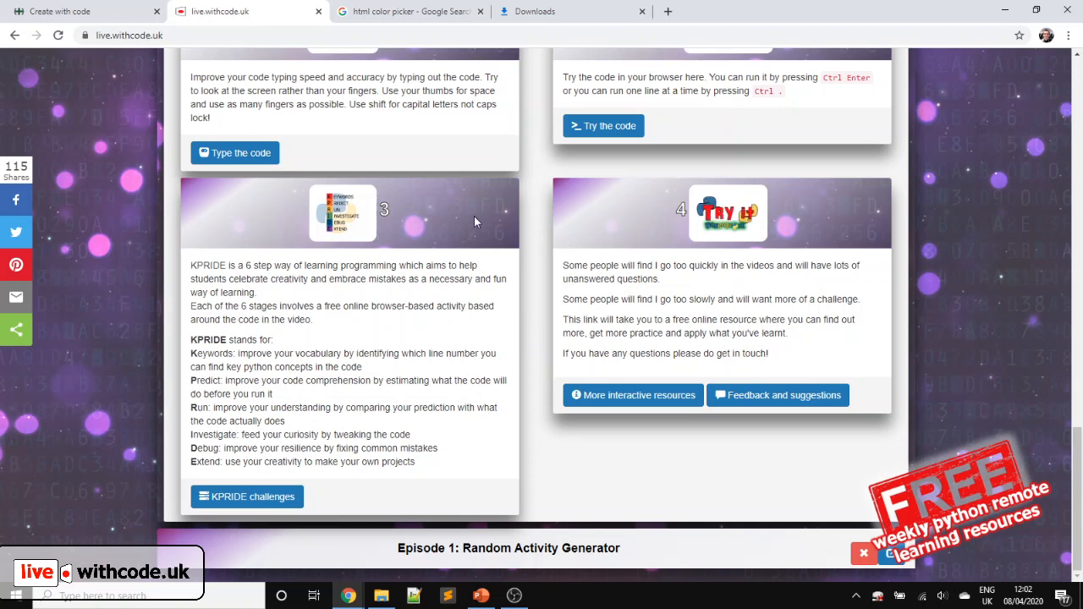
{"action": "mouse_move", "coordinate": [548, 254]}
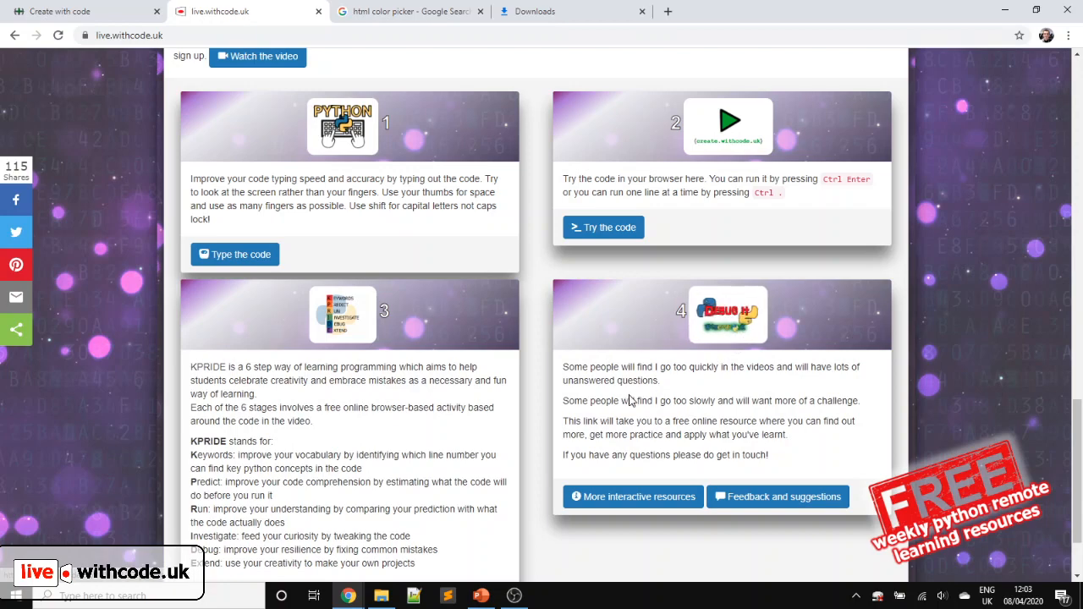
{"action": "scroll", "scroll_direction": "down", "scroll_amount": 3}
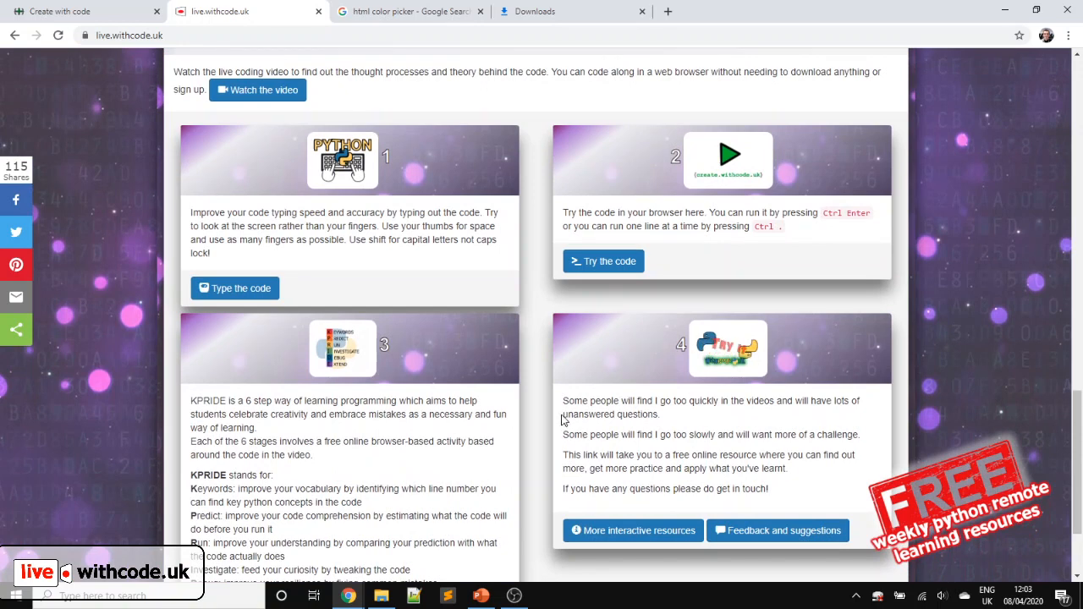
{"action": "scroll", "scroll_direction": "down", "scroll_amount": 3}
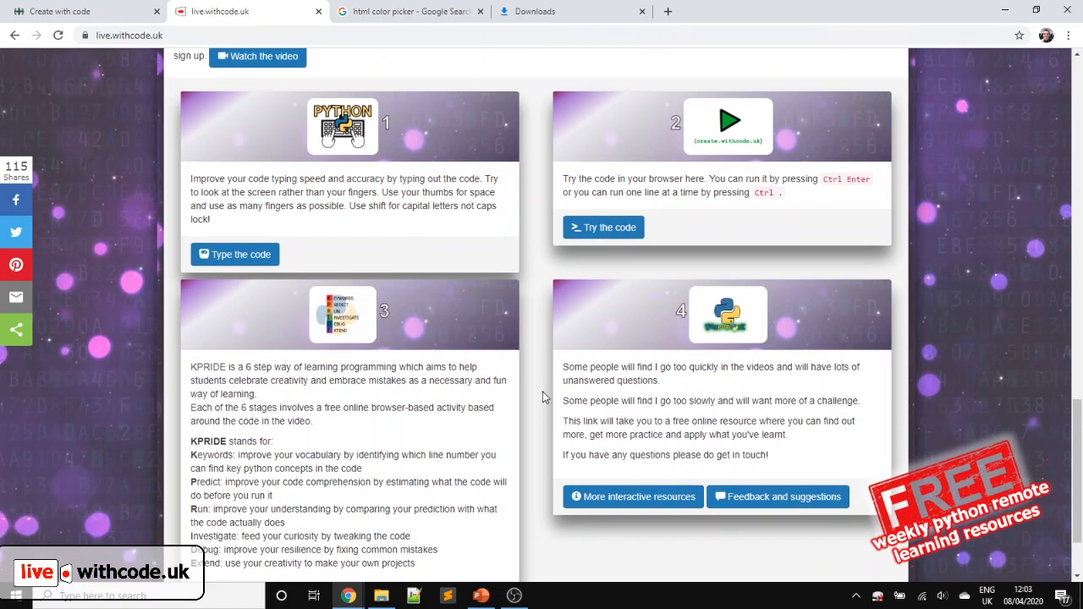
{"action": "scroll", "scroll_direction": "down", "scroll_amount": 3}
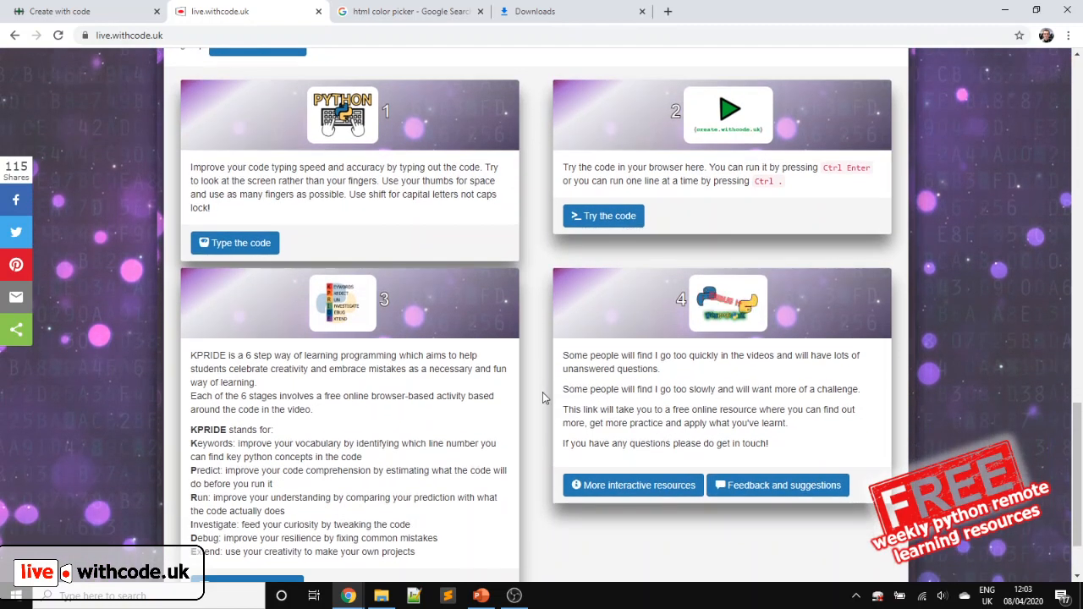